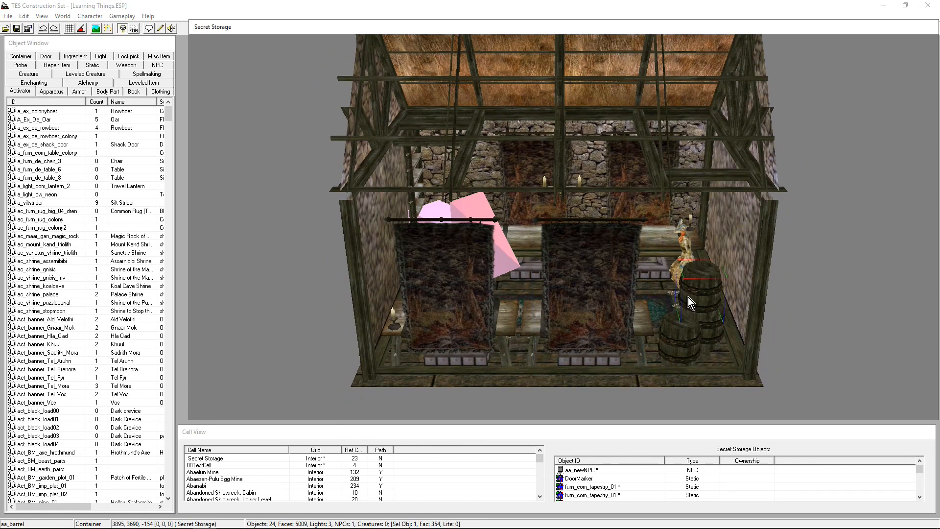
# - Close the empty script editor, run the error check flagging missing topic CO_Stock, and quit
pyautogui.doubleClick(699, 284)
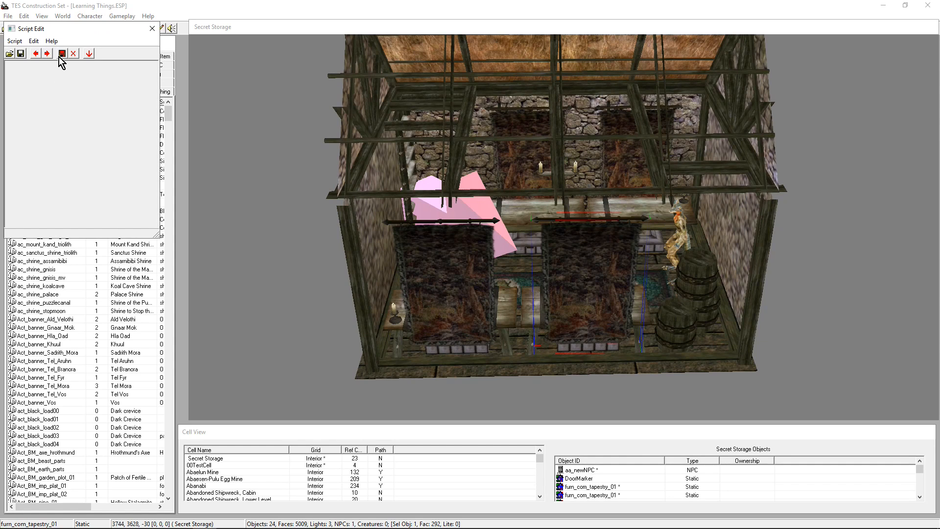
pyautogui.moveTo(61, 56)
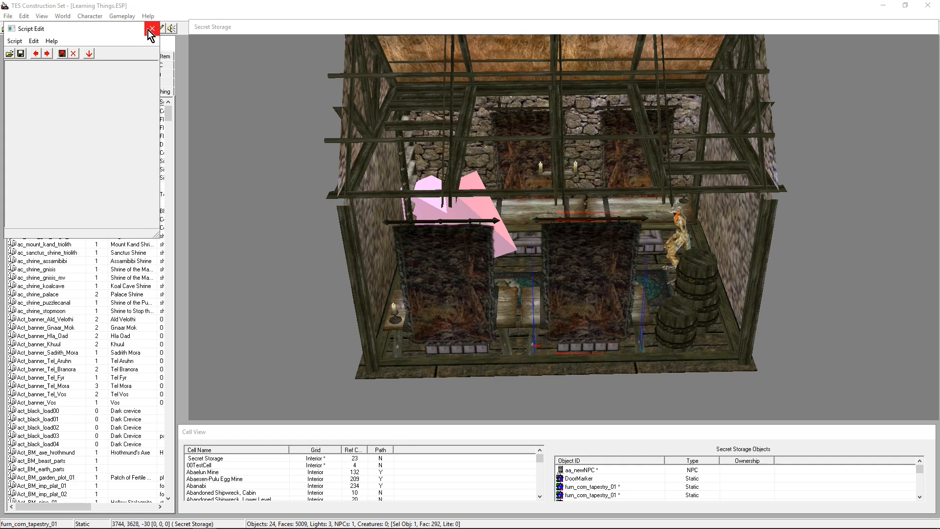
pyautogui.click(153, 28)
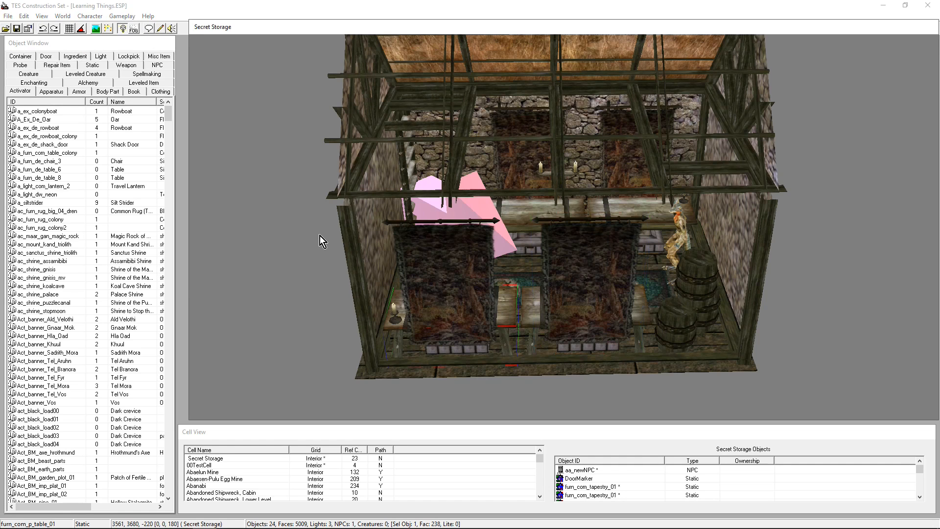
pyautogui.moveTo(157, 38)
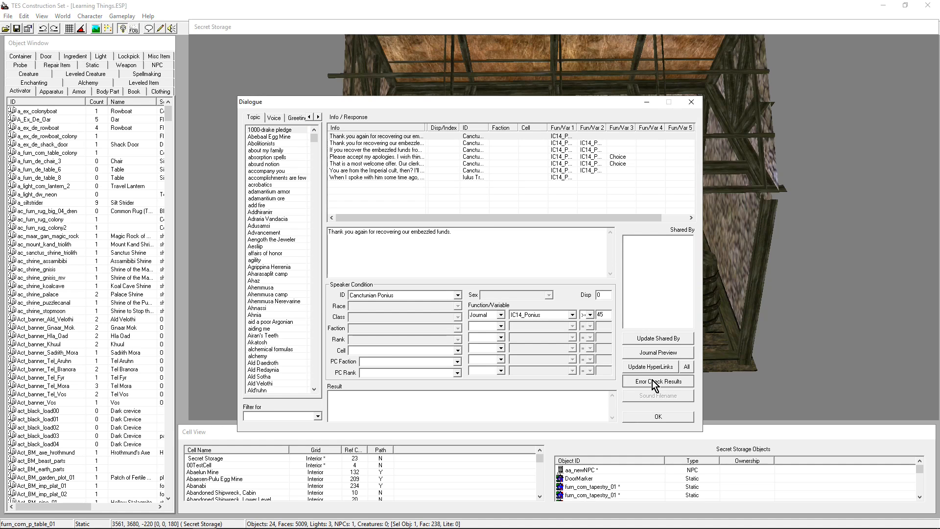
pyautogui.click(657, 381)
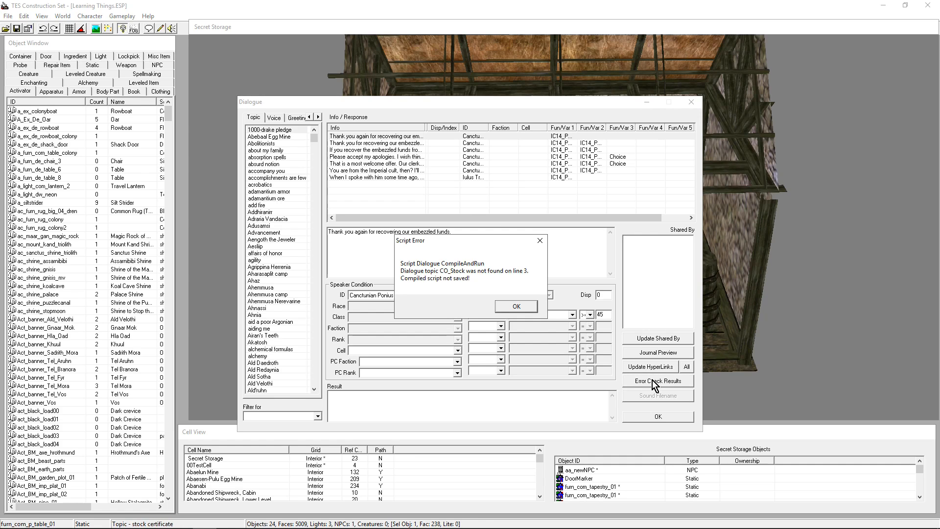
pyautogui.moveTo(457, 317)
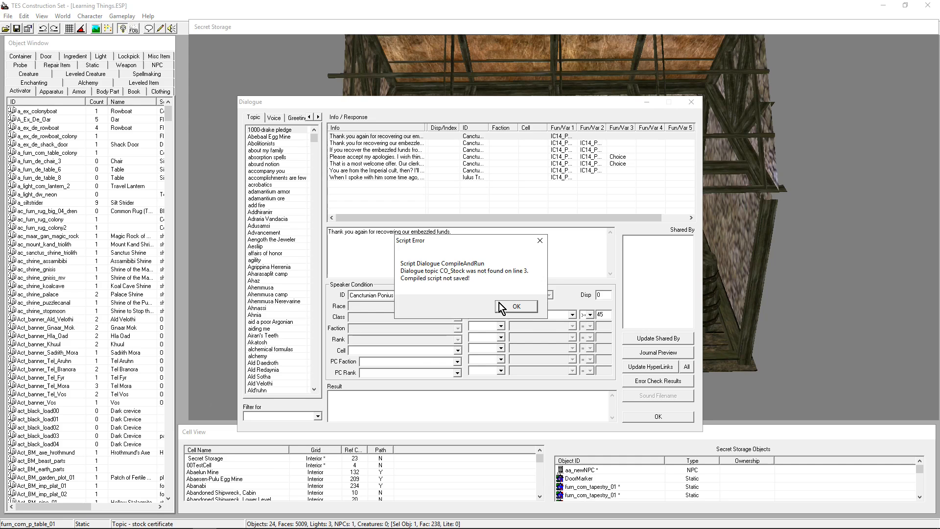
pyautogui.click(516, 306)
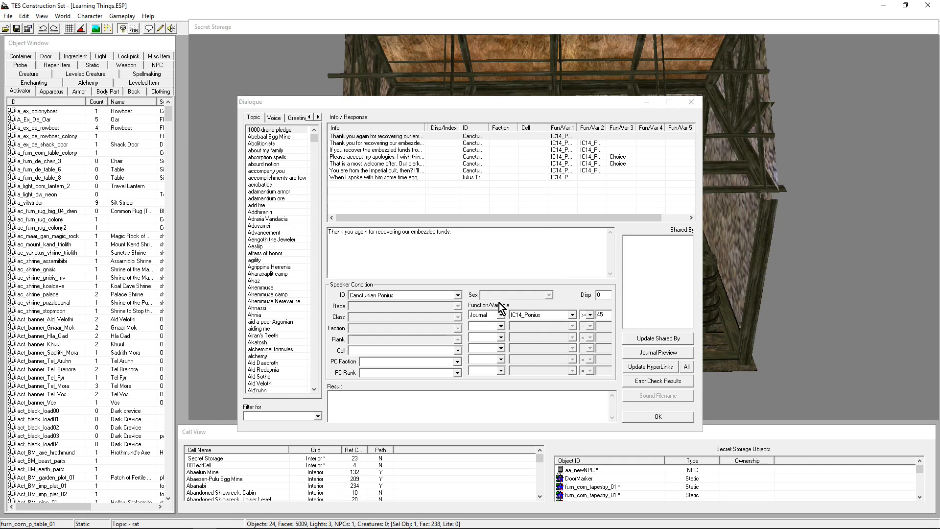
pyautogui.moveTo(422, 322)
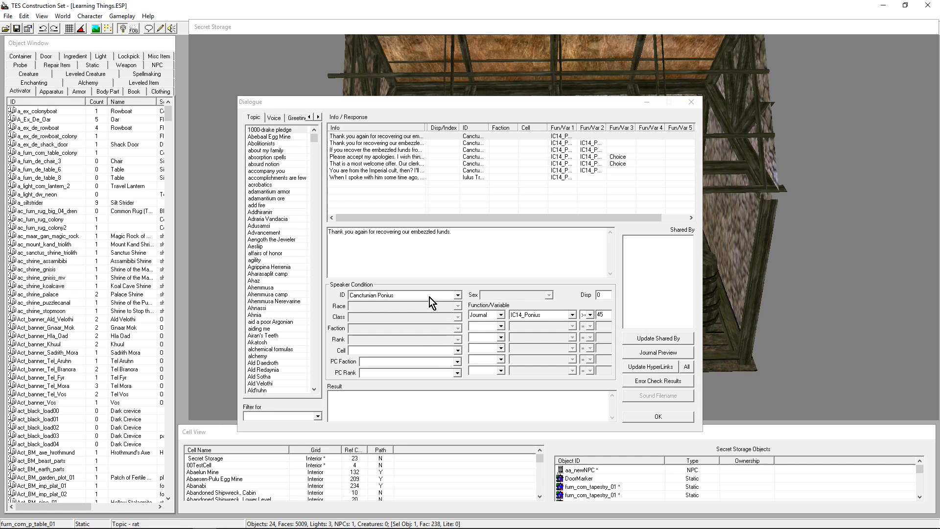
pyautogui.moveTo(229, 110)
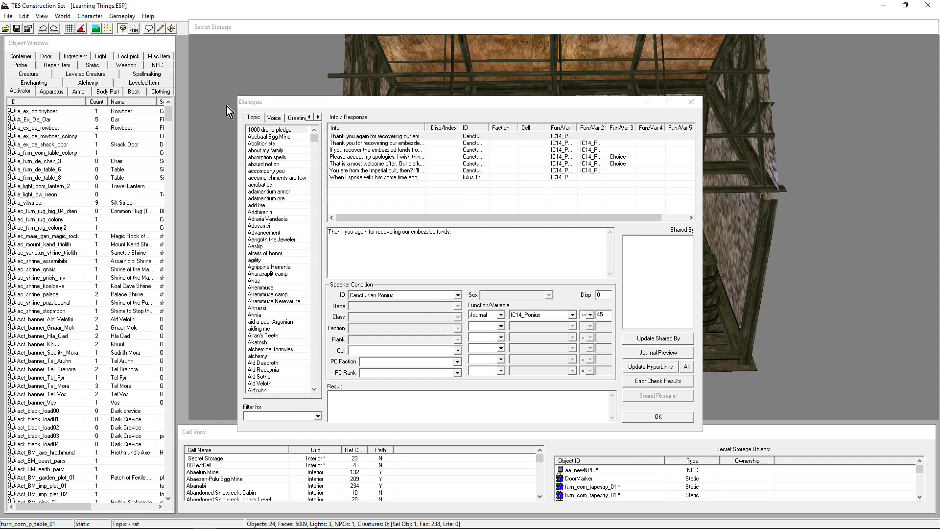
pyautogui.moveTo(487, 6)
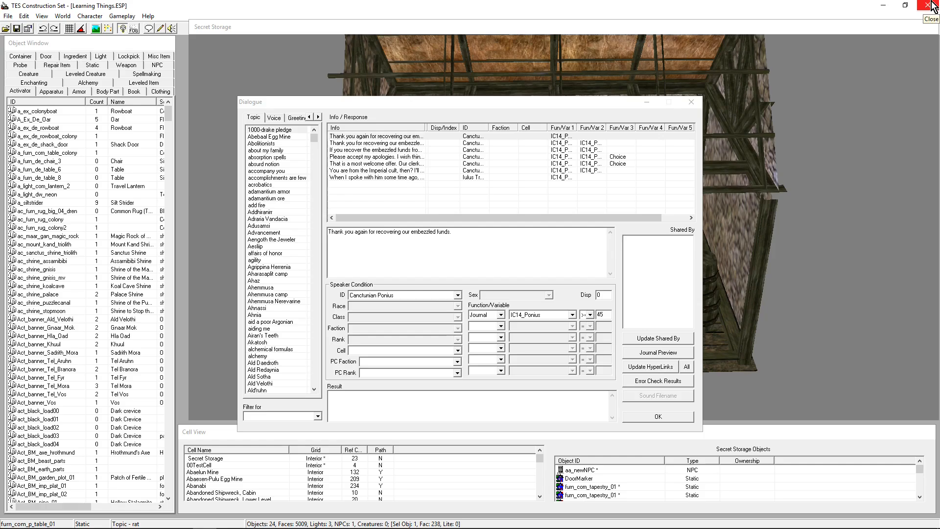
pyautogui.click(922, 5)
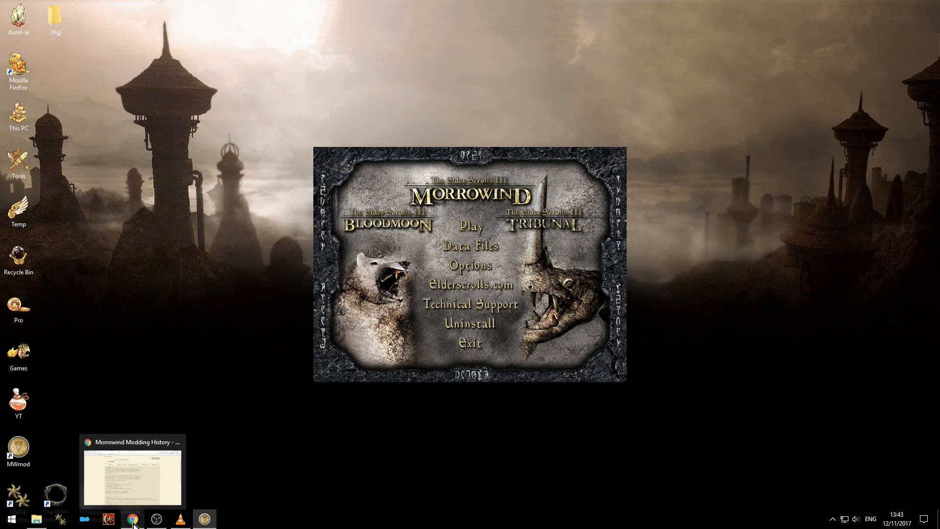
# - Restore Chrome showing the Mod Testing CharGen download page
pyautogui.click(130, 519)
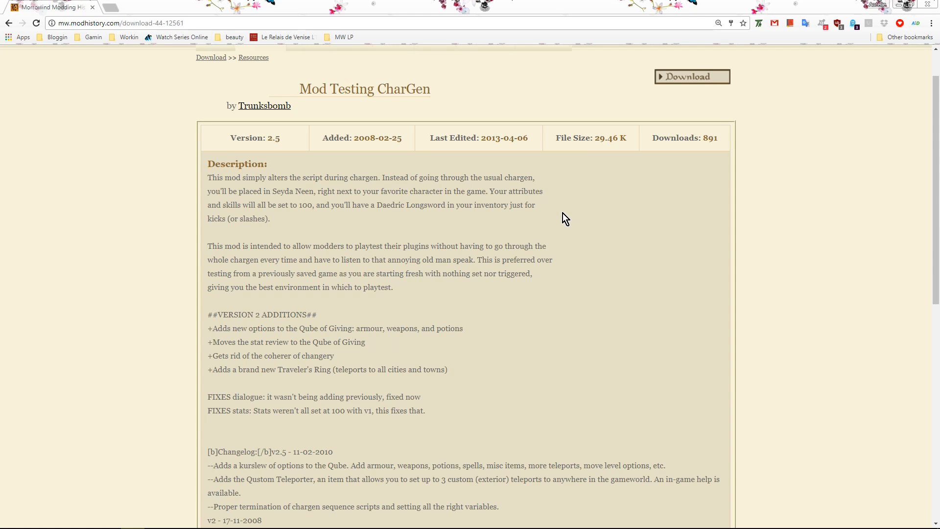
pyautogui.moveTo(64, 308)
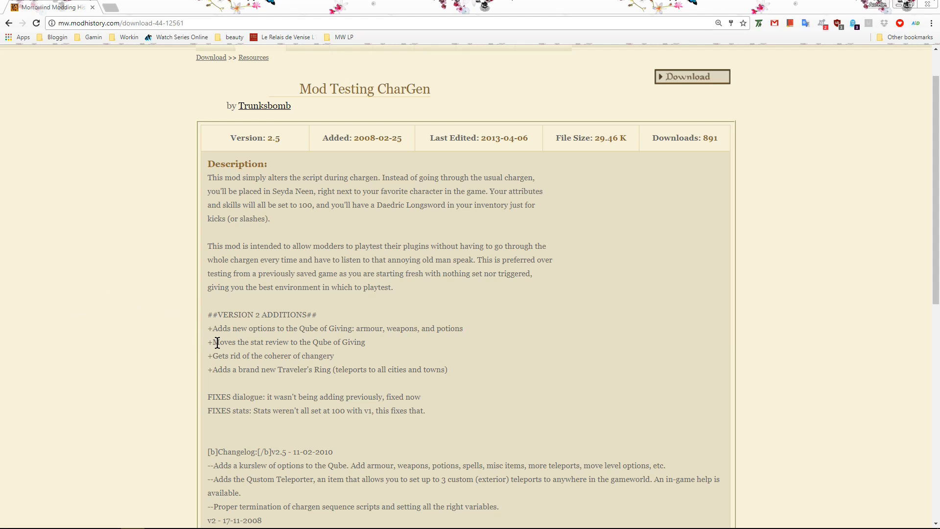
pyautogui.moveTo(142, 354)
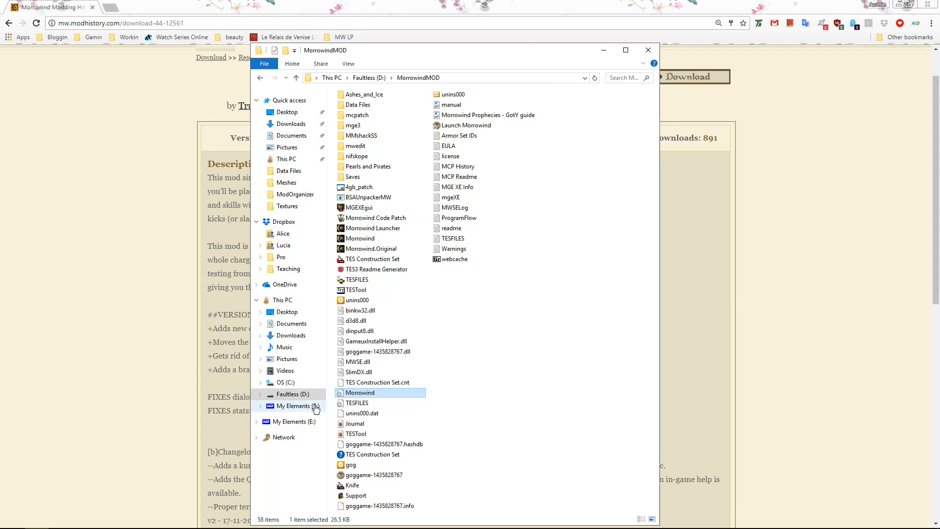
# - Set Morrowind.ini's Beta Comment File value to BetaComment.txt in Notepad, then close the file
pyautogui.rightClick(360, 392)
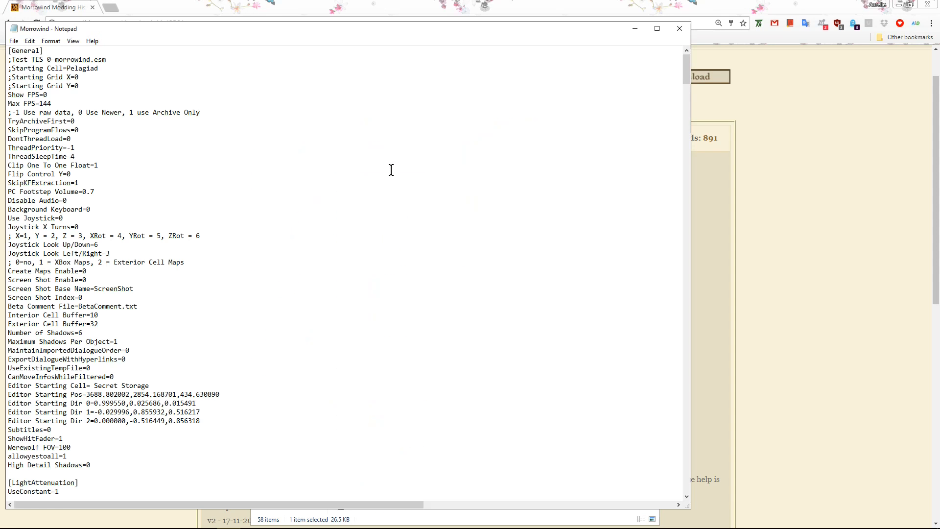
pyautogui.moveTo(92, 306)
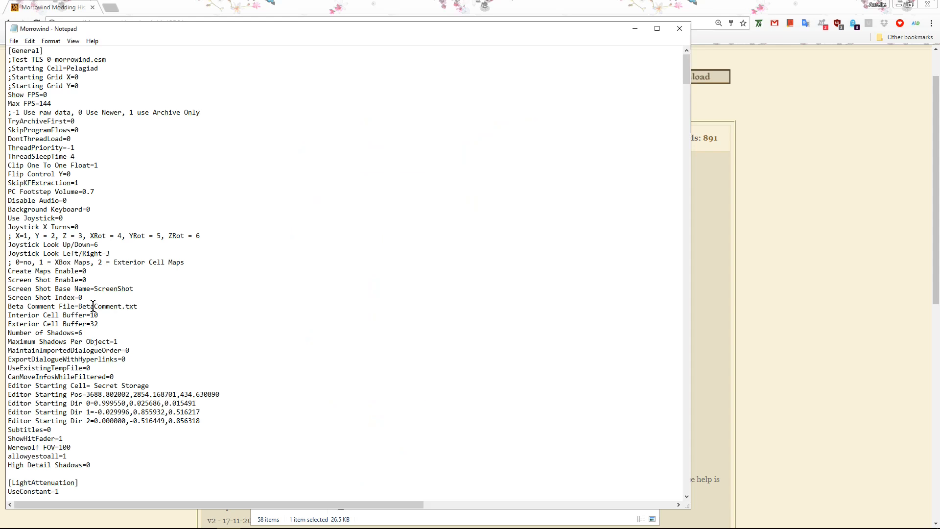
pyautogui.doubleClick(101, 306)
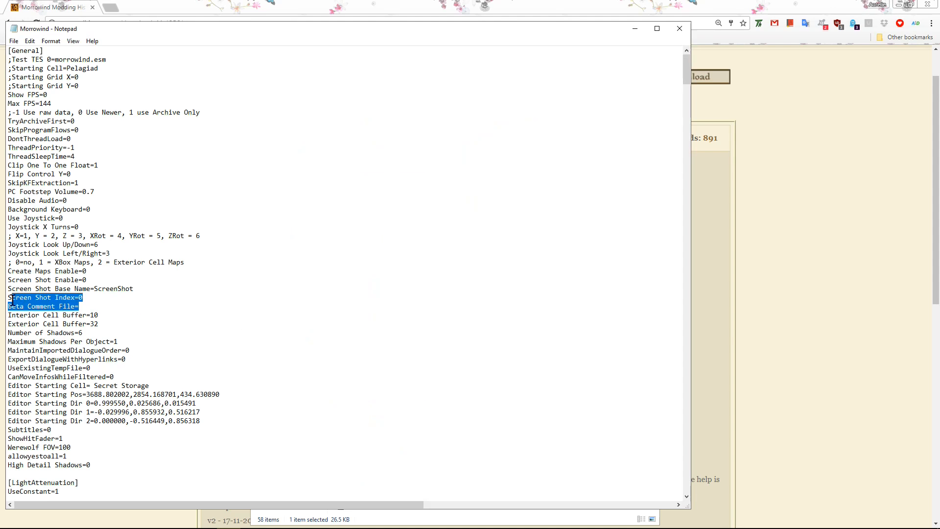
pyautogui.click(79, 306)
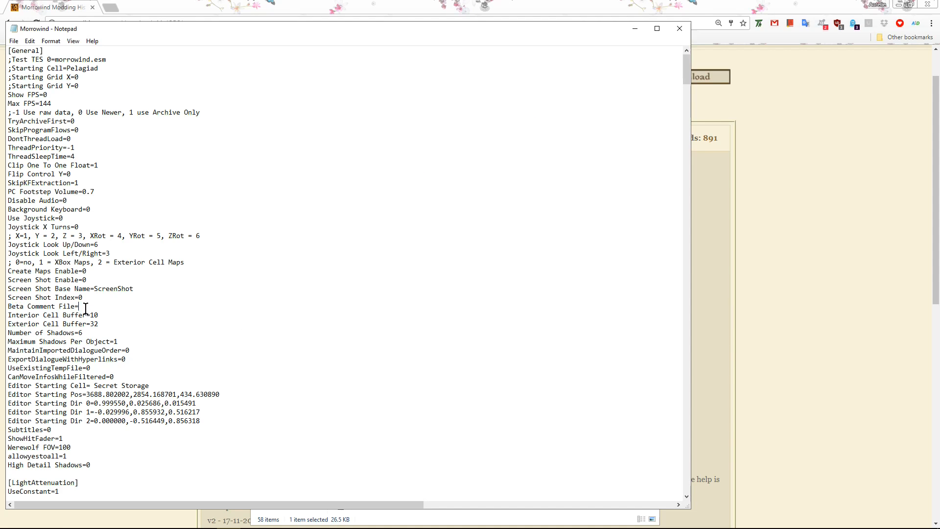
pyautogui.write('BetaComment.txt')
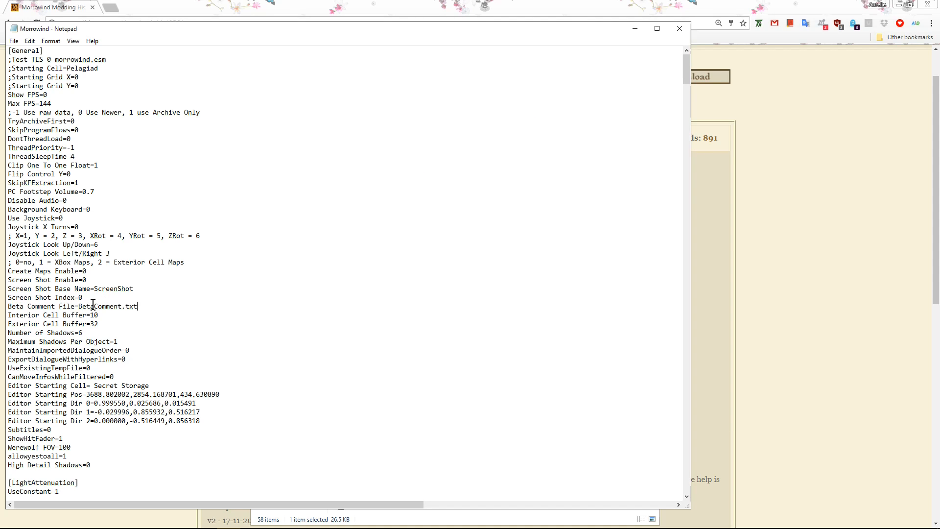
pyautogui.doubleClick(132, 306)
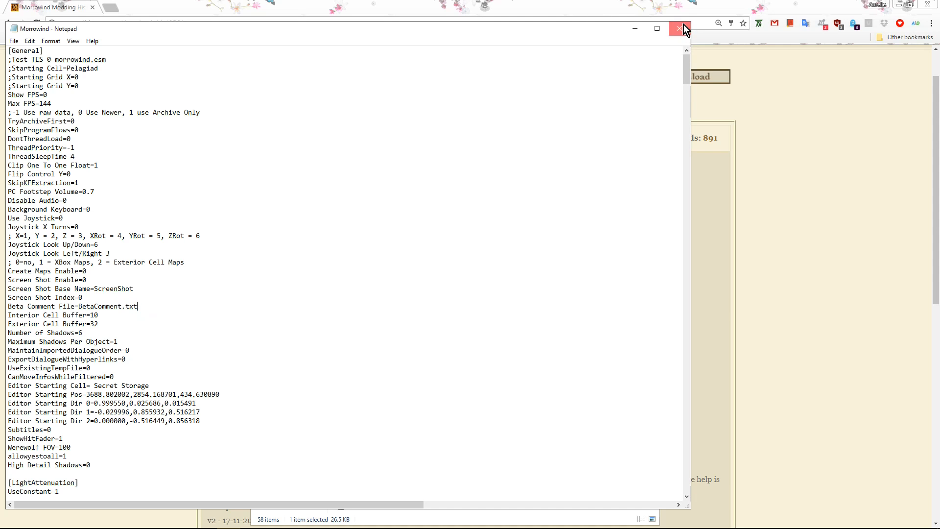
pyautogui.click(679, 29)
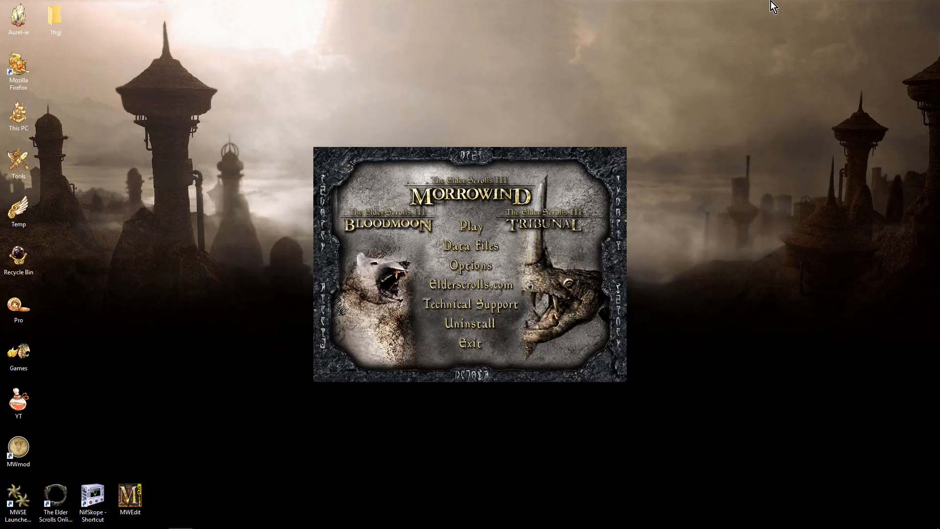
# - Enable Learning Things.ESP and modTESTchargen in Data Files and confirm with OK
pyautogui.click(467, 244)
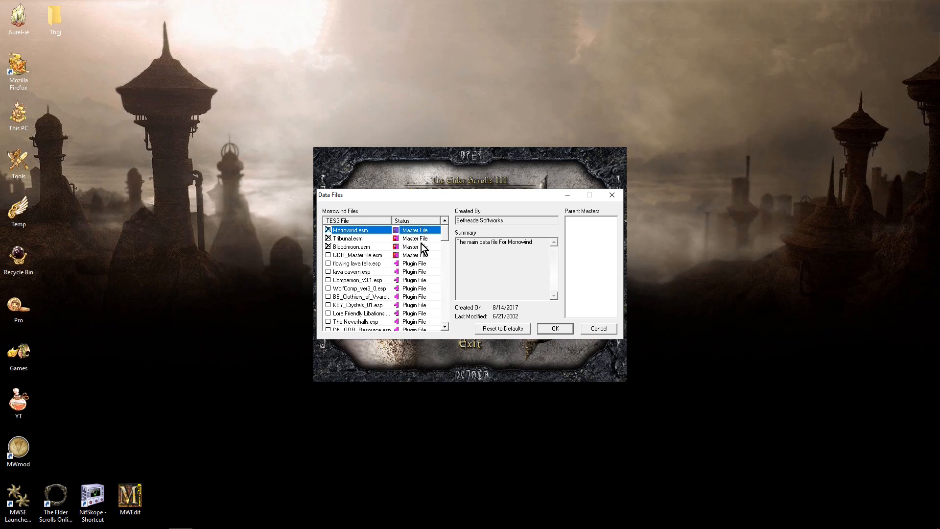
pyautogui.click(353, 246)
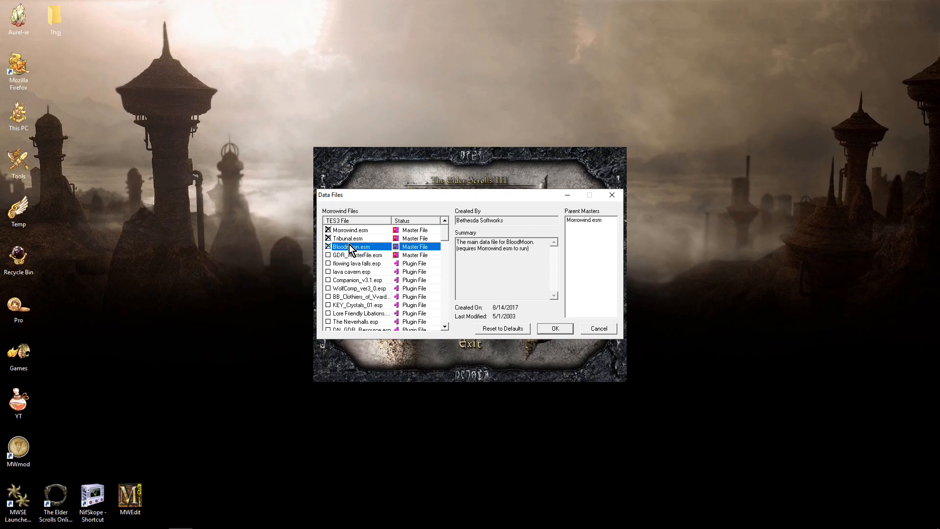
pyautogui.scroll(-3)
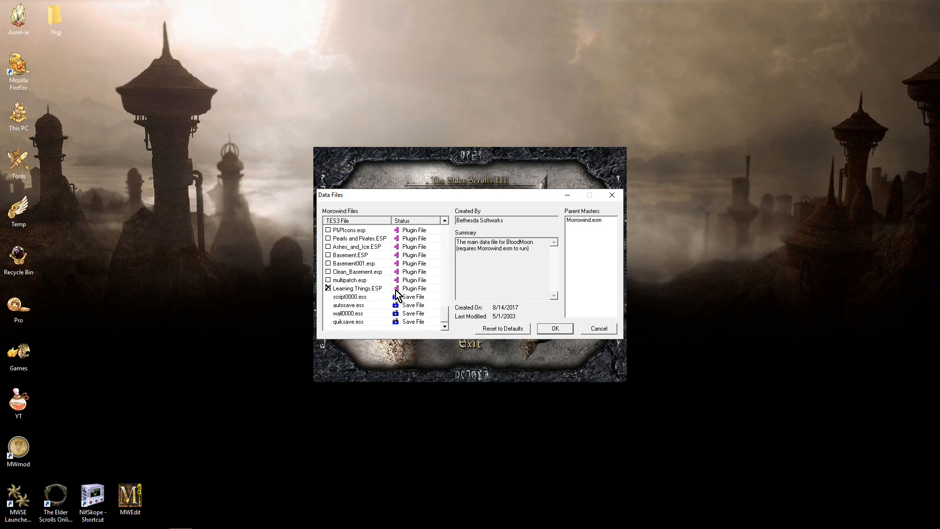
pyautogui.scroll(-3)
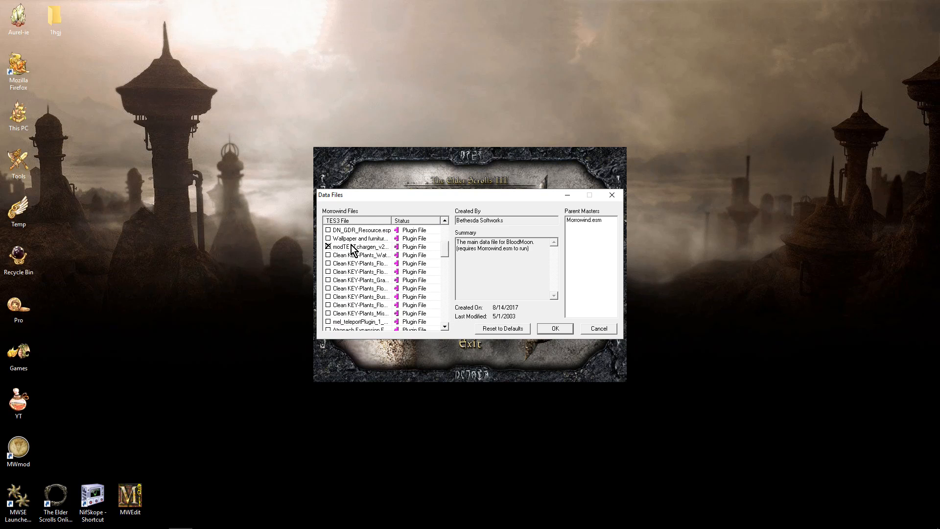
pyautogui.click(360, 246)
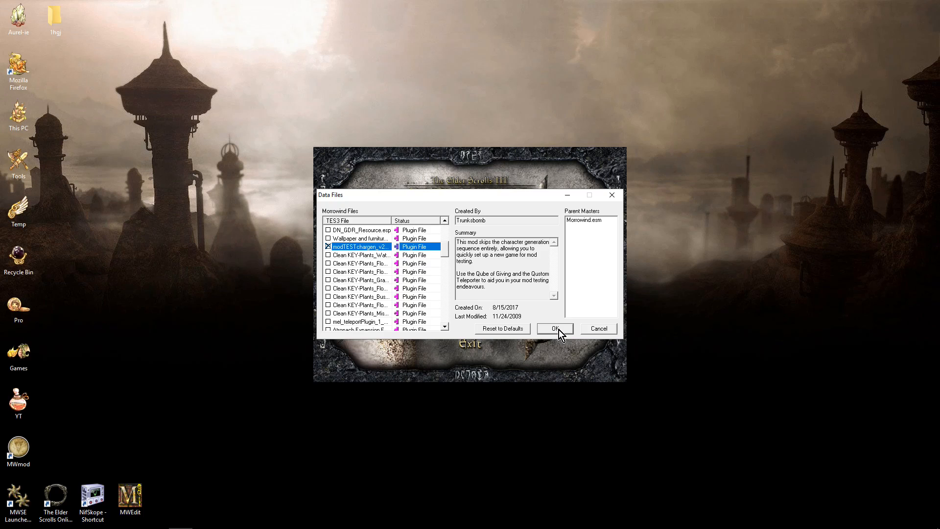
pyautogui.click(555, 328)
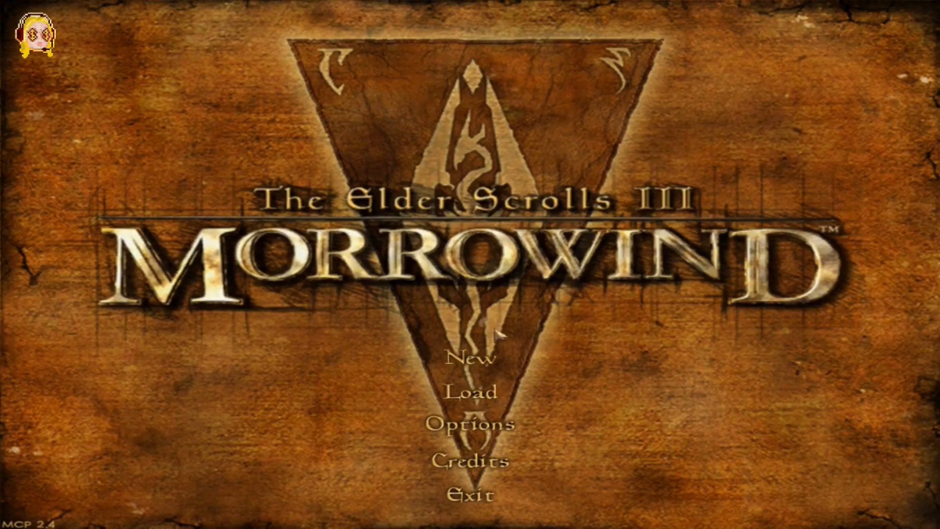
# - Load into Seyda Neen and view the Dark Elf Acrobat's stats, inventory and map
pyautogui.click(474, 371)
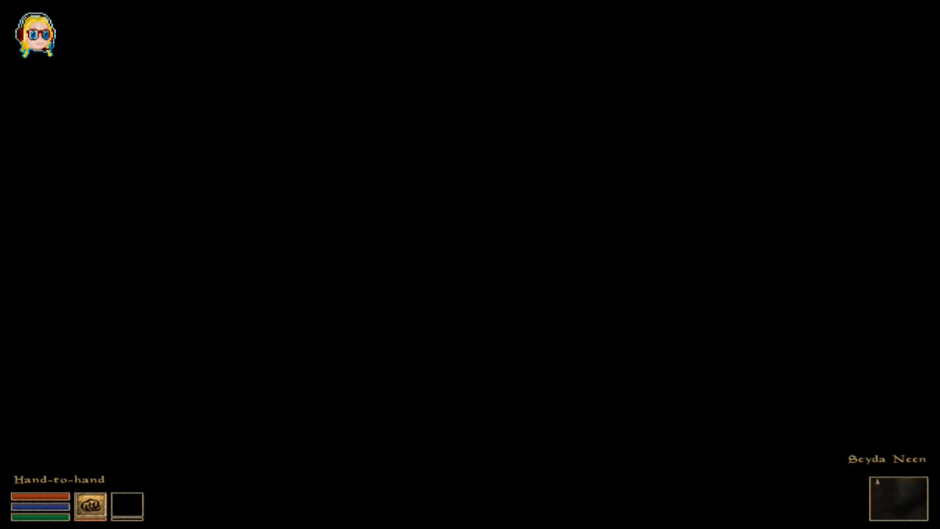
pyautogui.press('Tab')
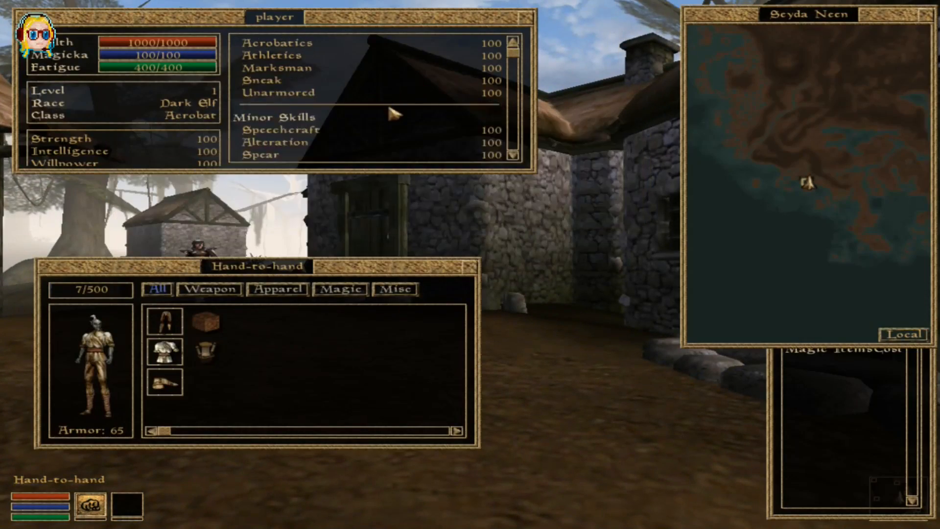
pyautogui.scroll(-3)
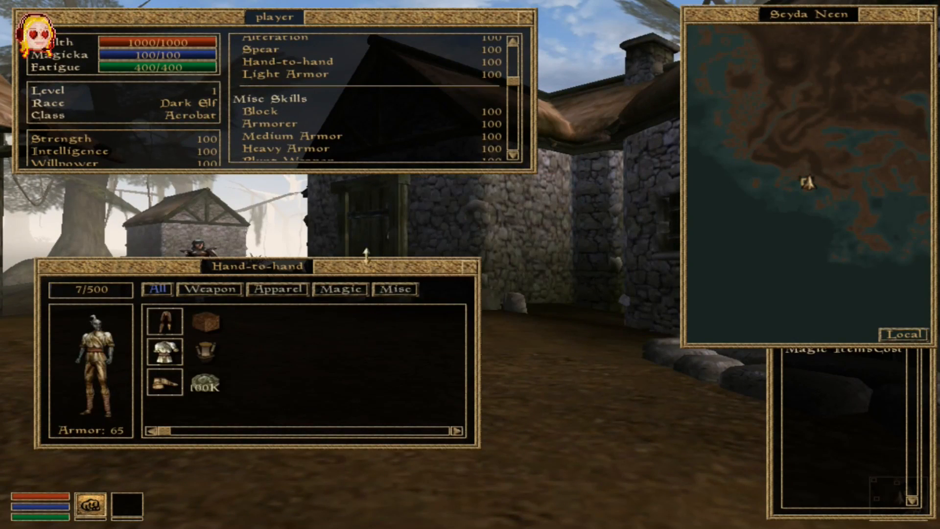
pyautogui.moveTo(159, 384)
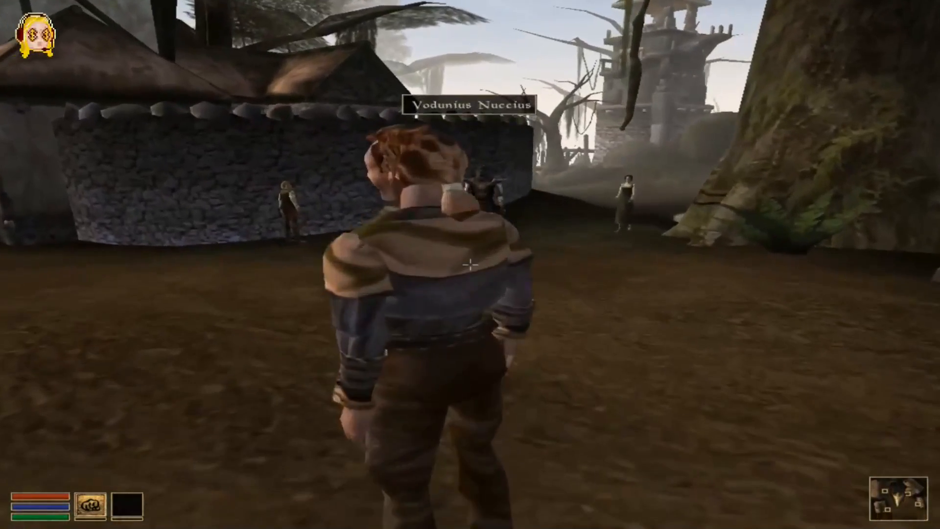
# - Ask Vodunius Nuccius for little advice and Darvame Hleran about Vodunius Nuccius
pyautogui.click(472, 264)
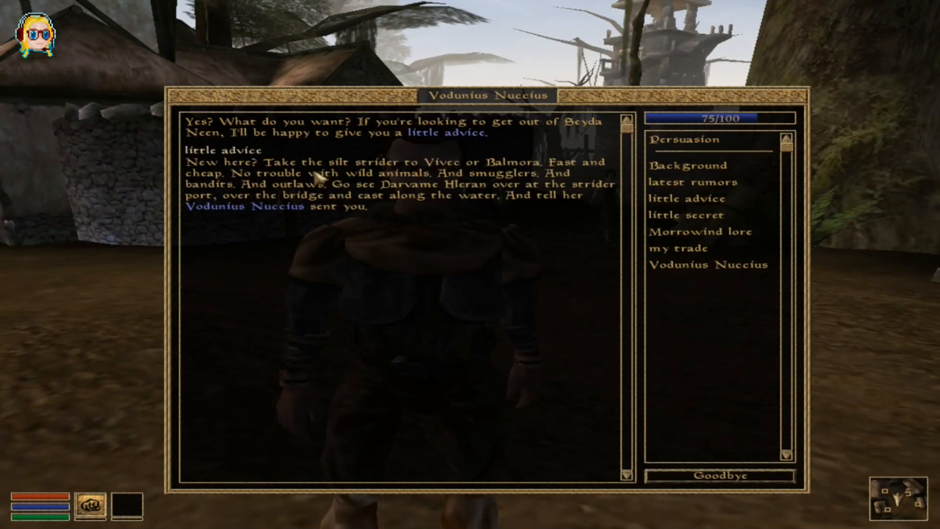
pyautogui.click(720, 475)
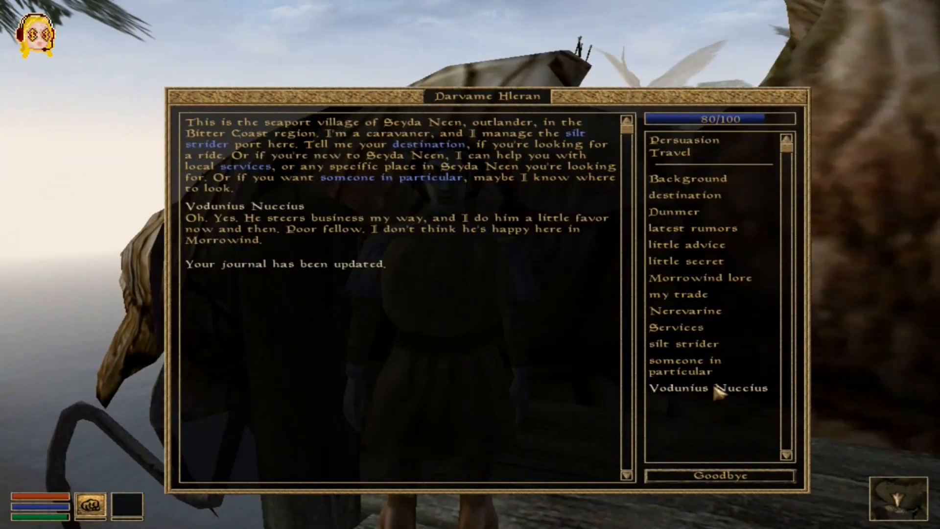
pyautogui.click(717, 474)
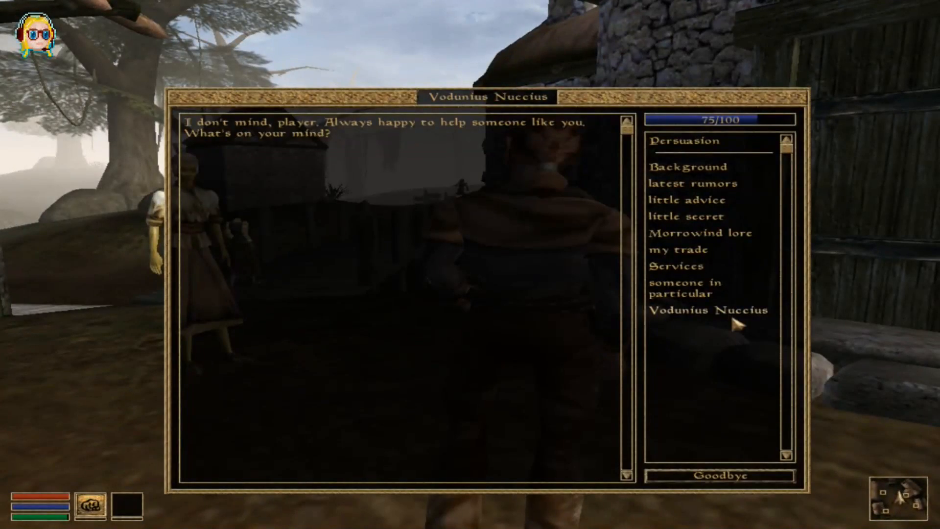
pyautogui.click(707, 309)
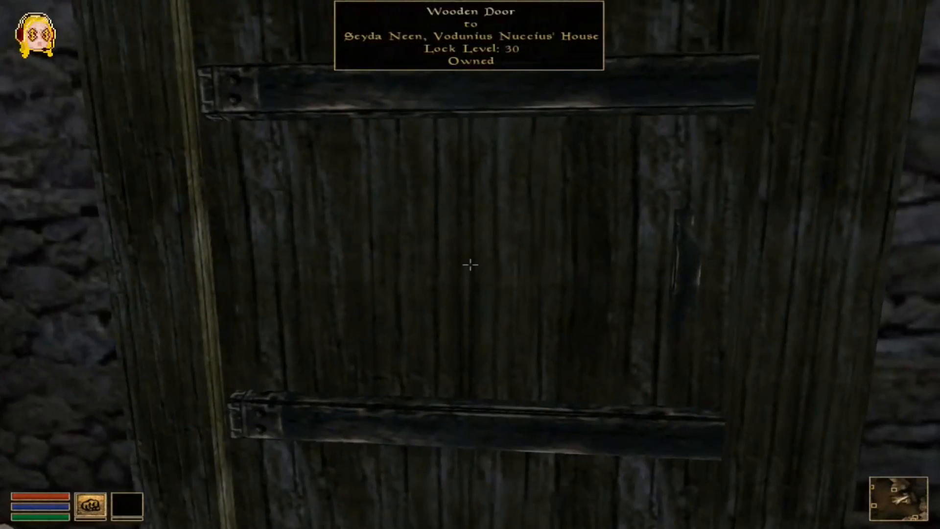
# - Log the beta comment "door locked KEy?" on the door, then enter Nuccius' house
pyautogui.press('`')
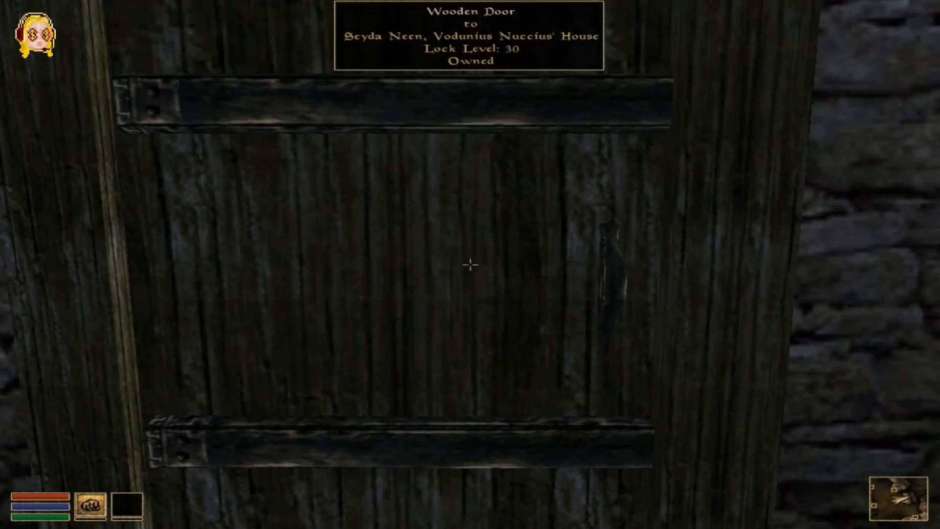
pyautogui.press('`')
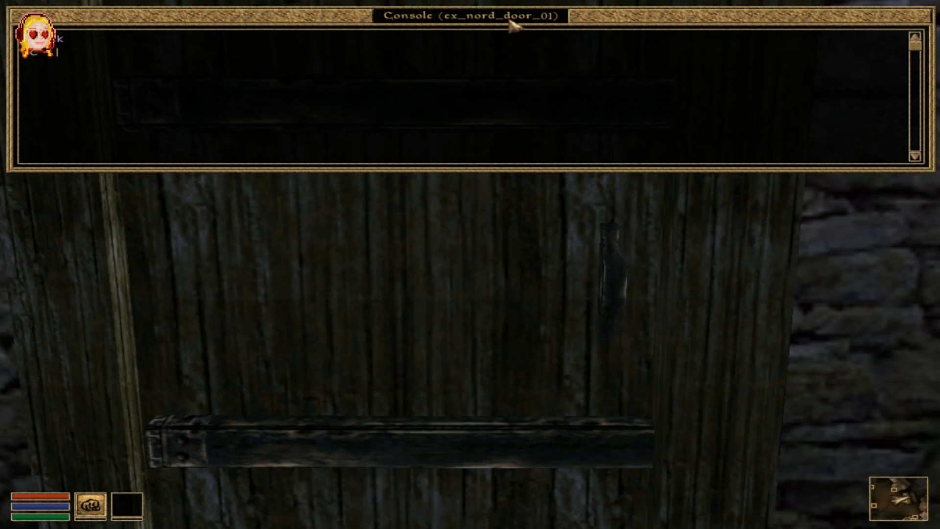
pyautogui.write('door locked')
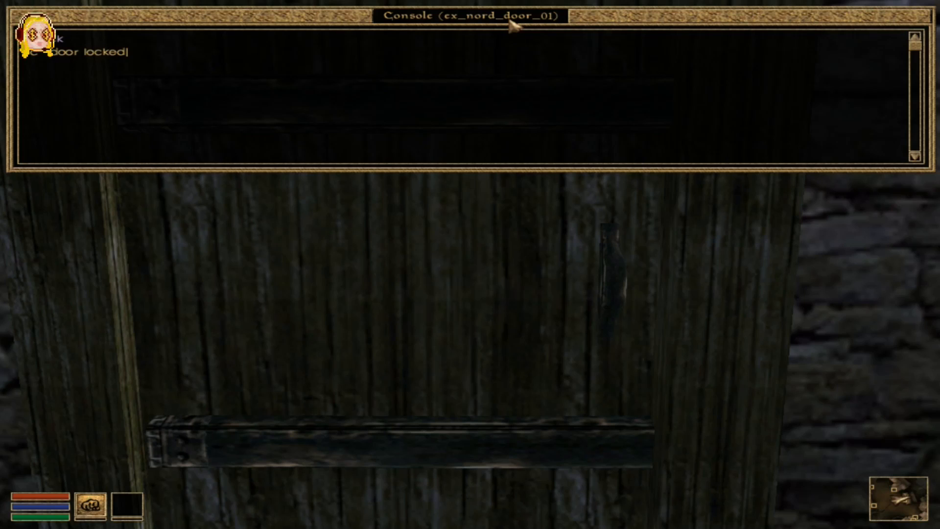
pyautogui.write('KE')
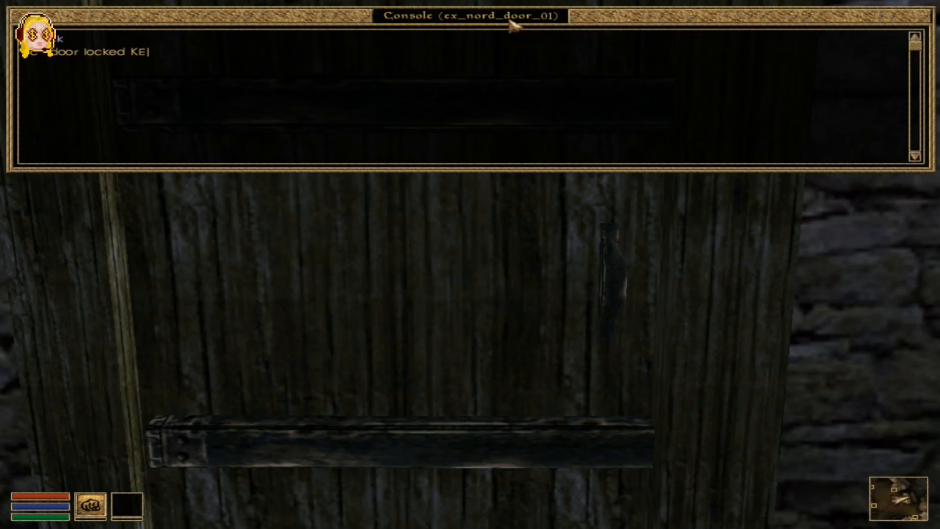
pyautogui.write('y')
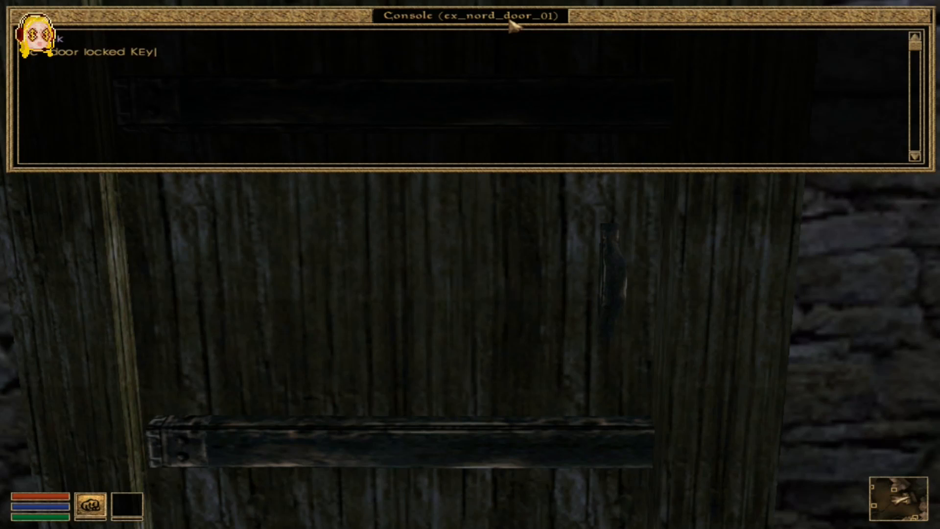
pyautogui.write('?"')
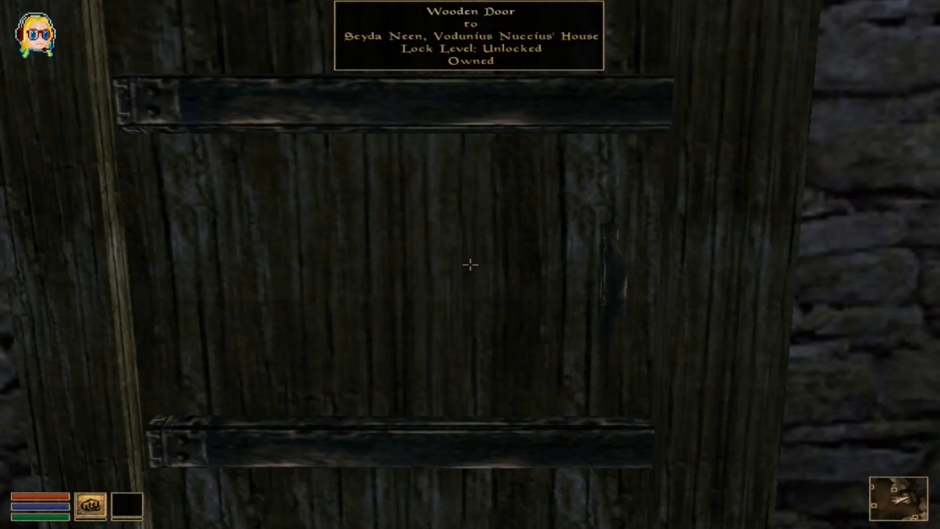
pyautogui.click(470, 265)
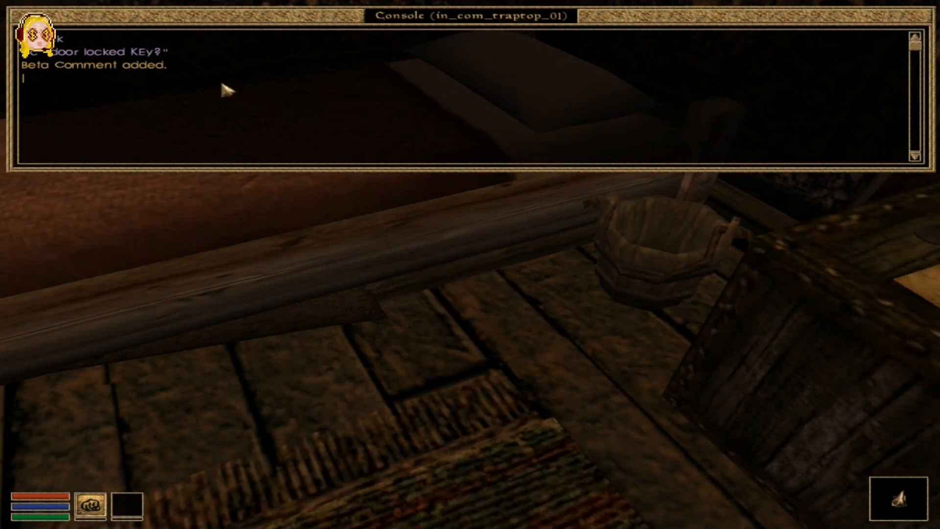
# - Log the beta comment "message move the bed", then use the trap door to Secret Storage
pyautogui.write('bc')
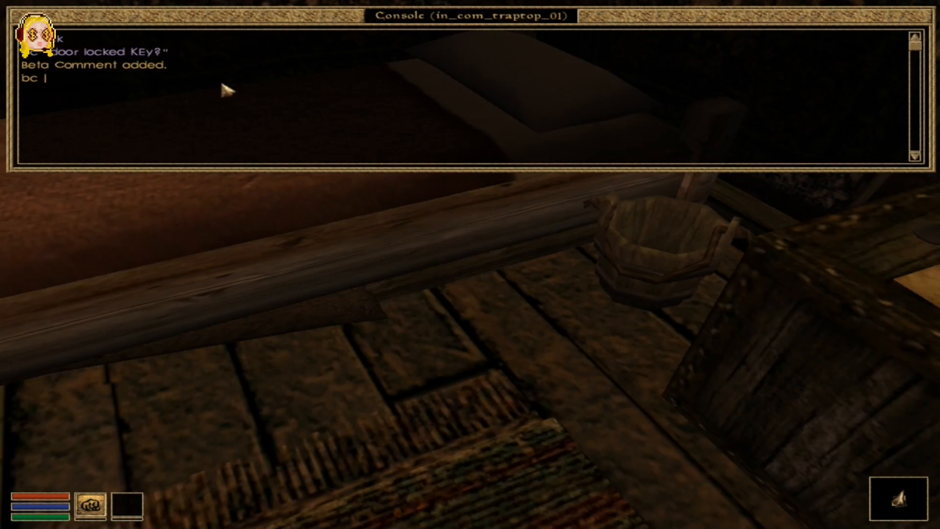
pyautogui.write('"message move the b')
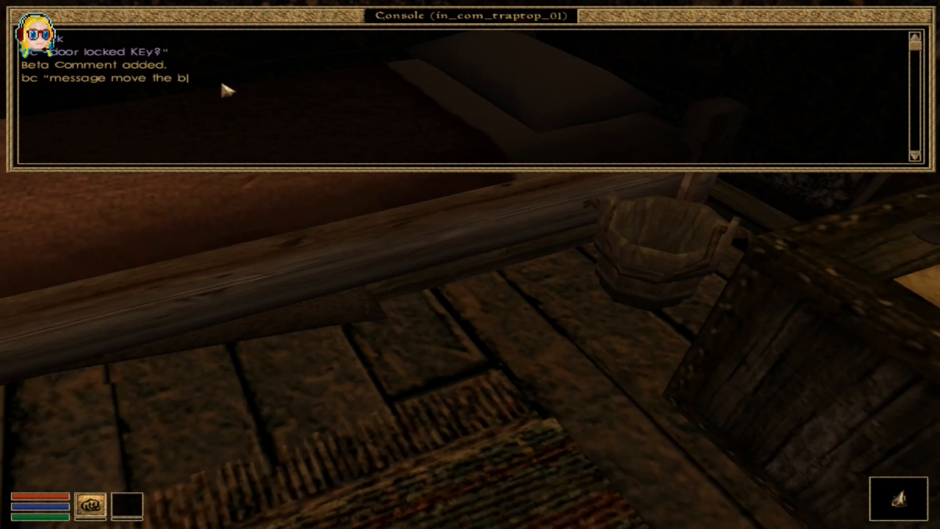
pyautogui.write('ed"')
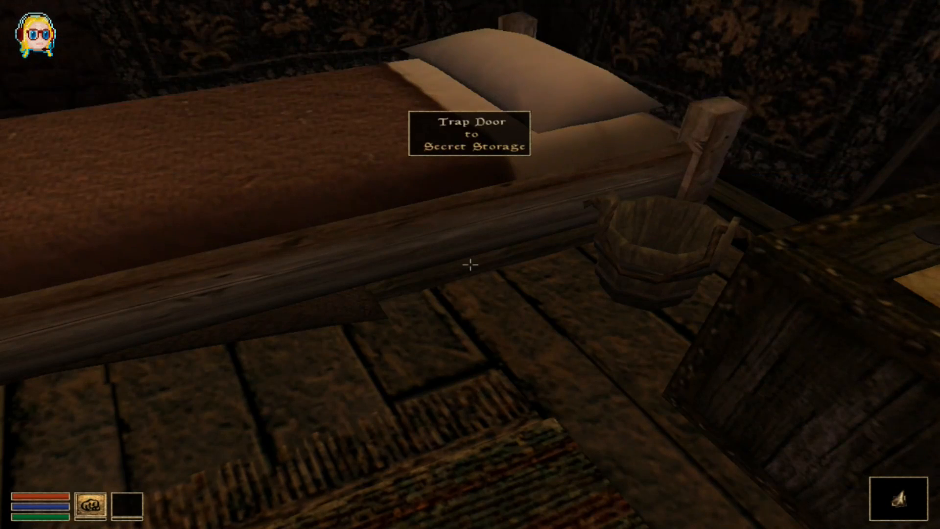
pyautogui.click(471, 265)
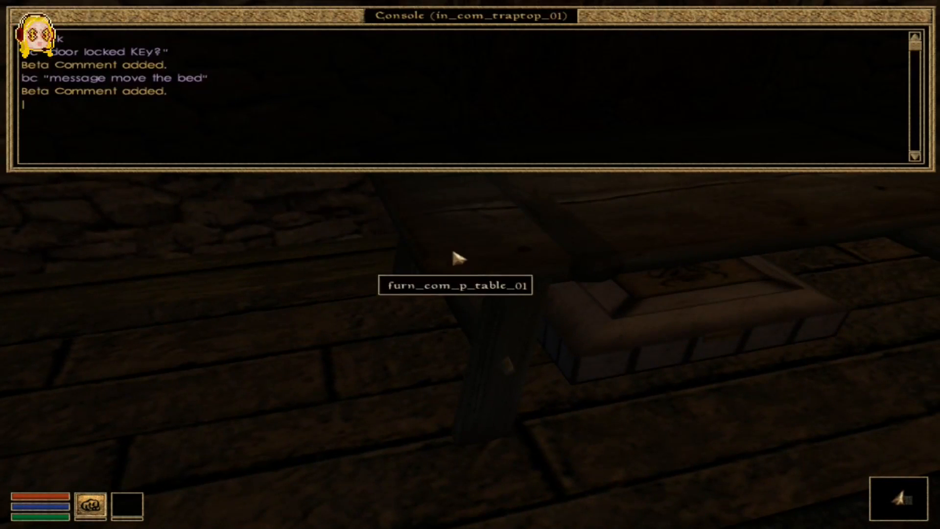
# - Type the beta comment bc "move door marker" in the console
pyautogui.write('b')
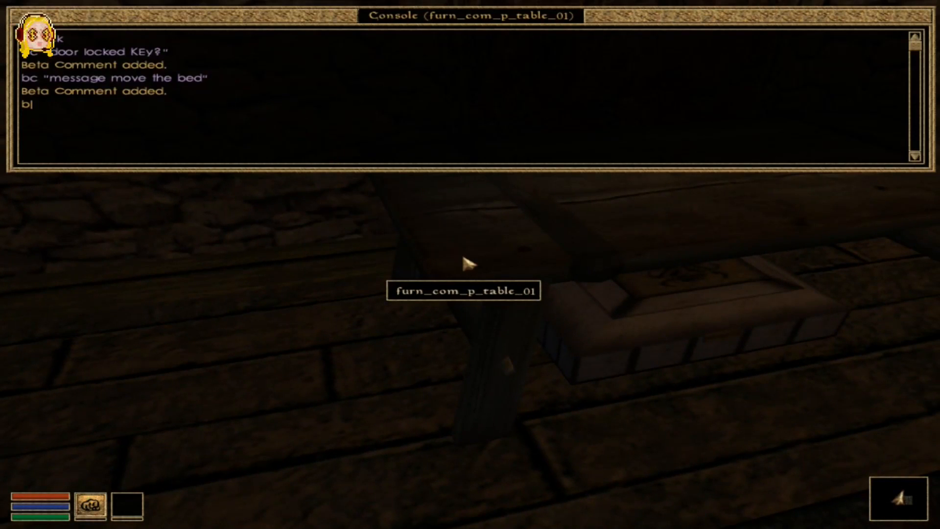
pyautogui.write('c "move')
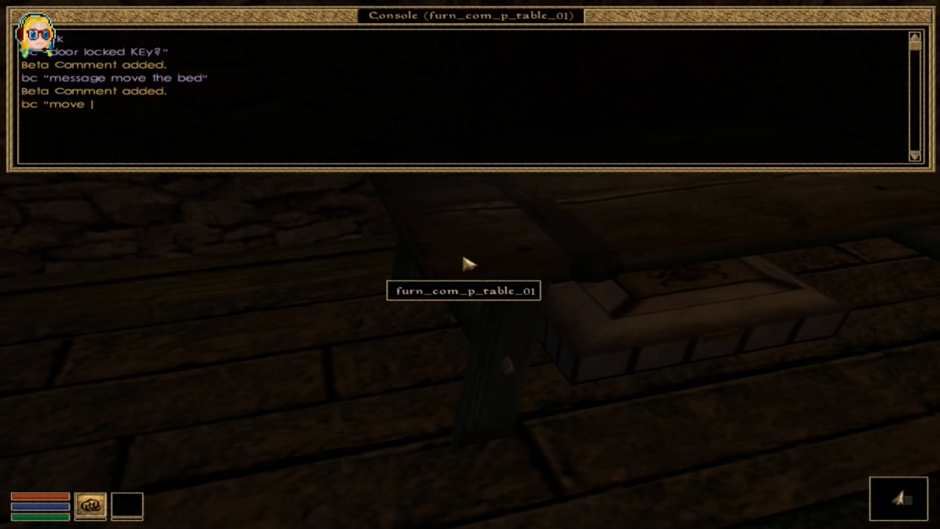
pyautogui.write('door')
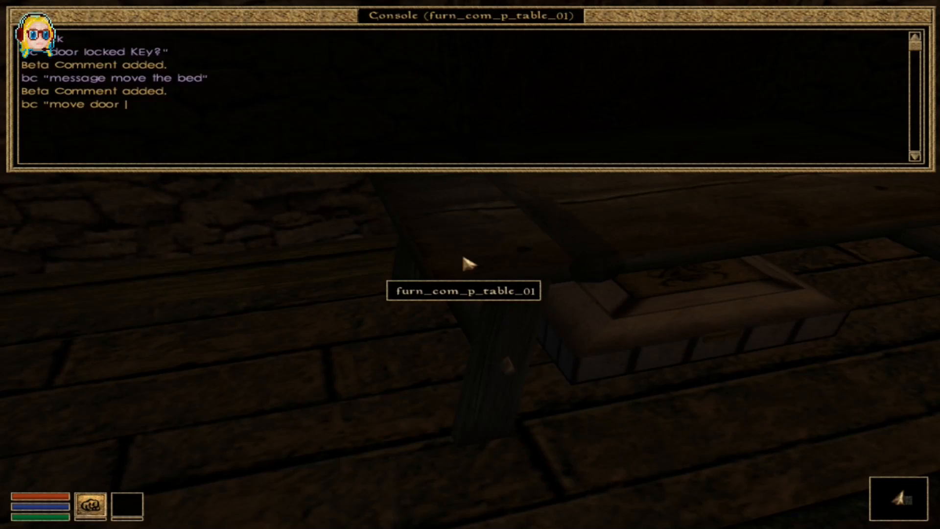
pyautogui.write('matrker')
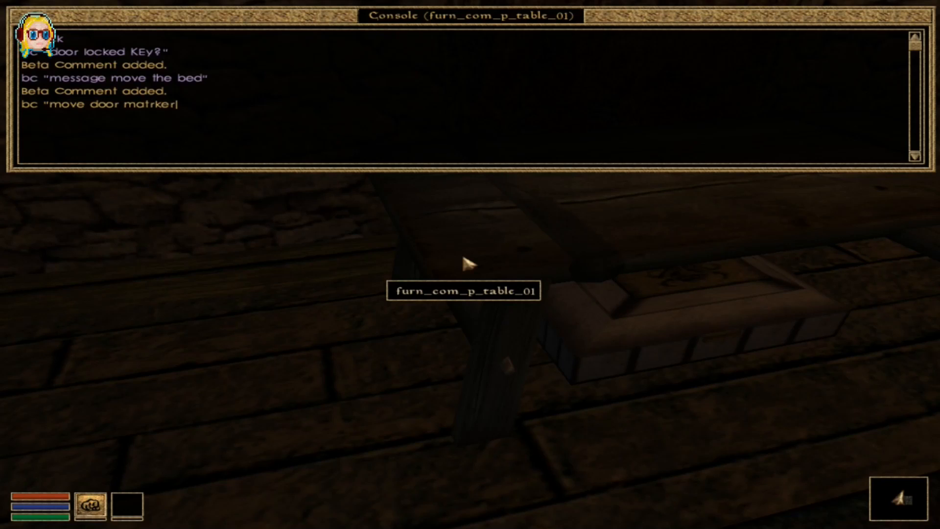
pyautogui.press('BackSpace')
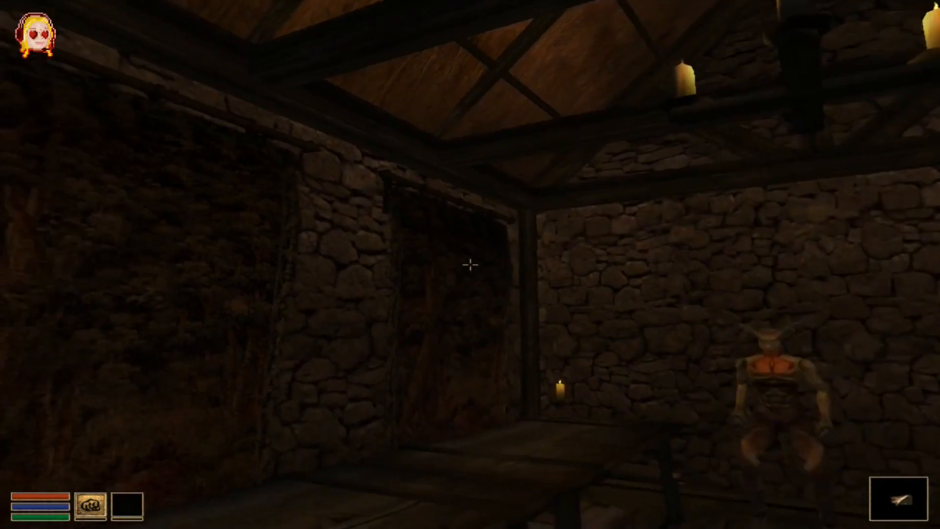
pyautogui.moveTo(470, 278)
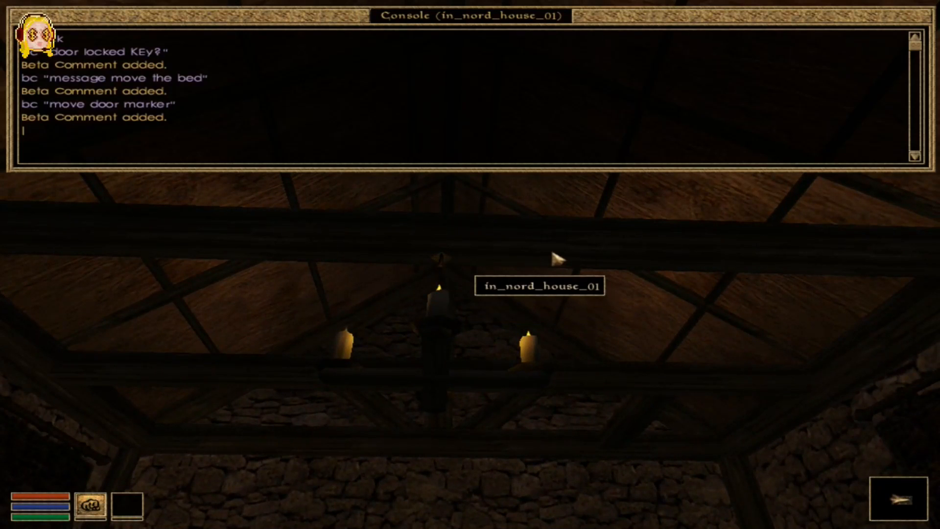
# - Enter bc "add ceiling" in the console for the Nord house interior
pyautogui.write('bc')
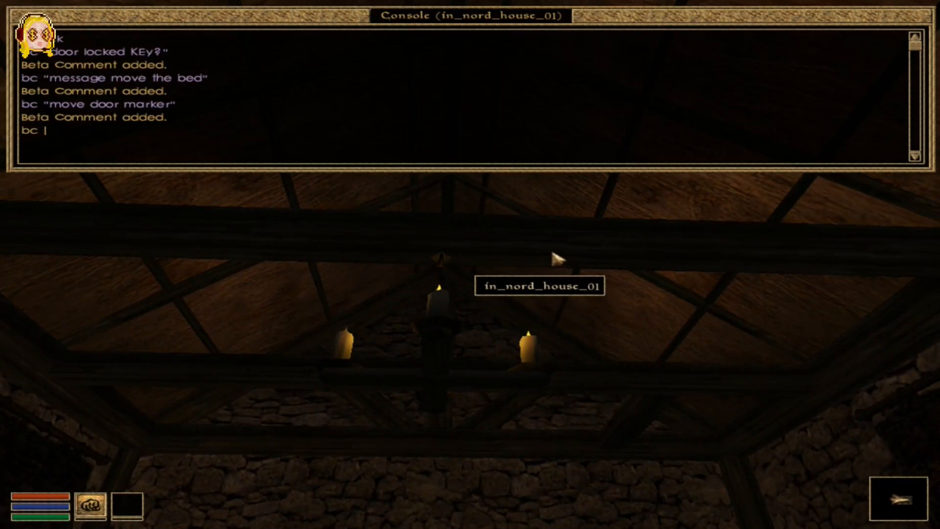
pyautogui.write(':add')
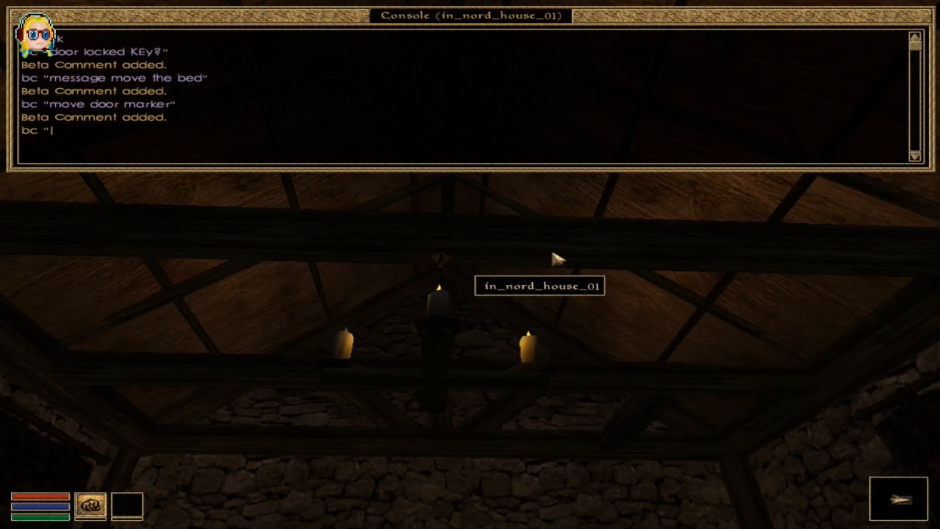
pyautogui.write('add ceil')
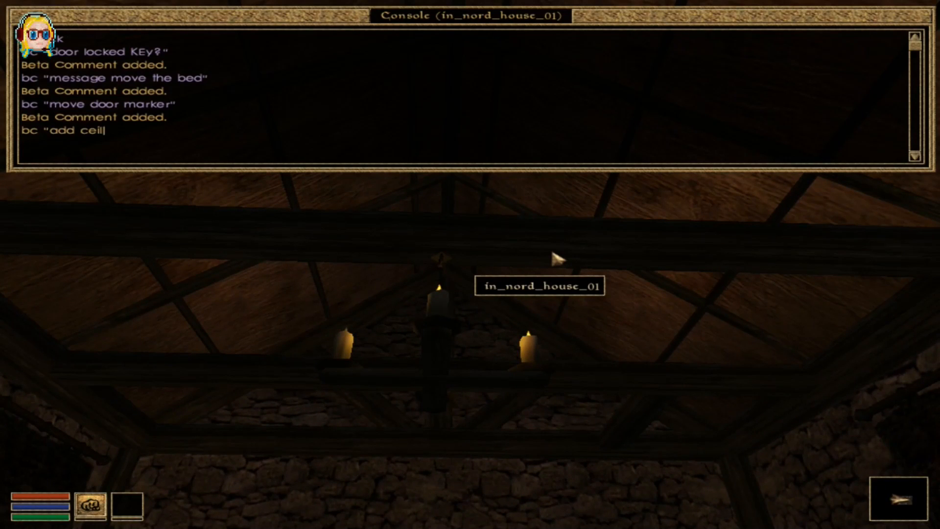
pyautogui.write('ing"')
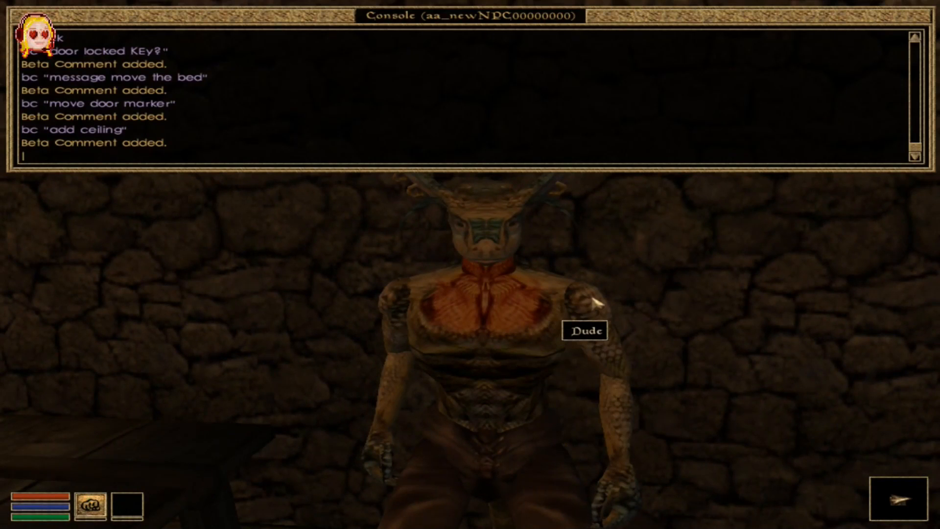
# - Log the beta comment "give dude a name", step outside into Seyda Neen, and quit Morrowind
pyautogui.write('bc "')
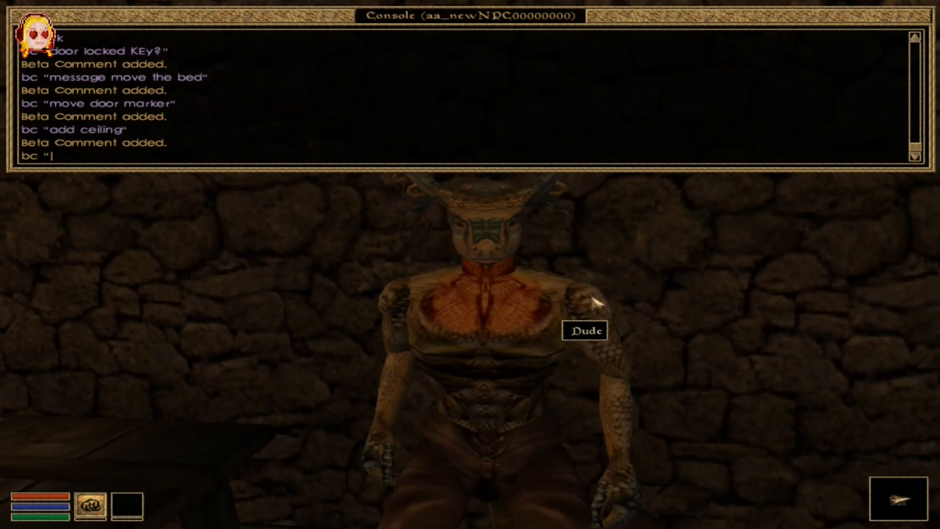
pyautogui.write('give dud')
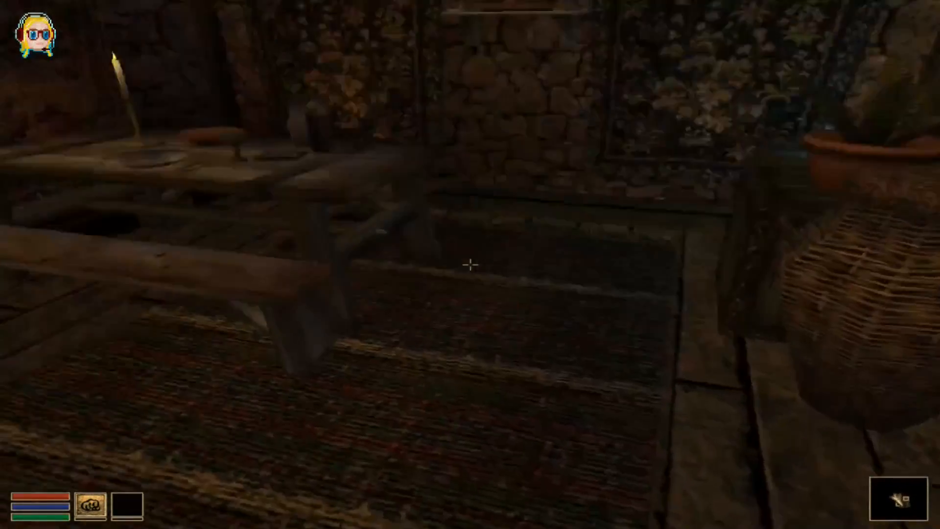
pyautogui.click(470, 265)
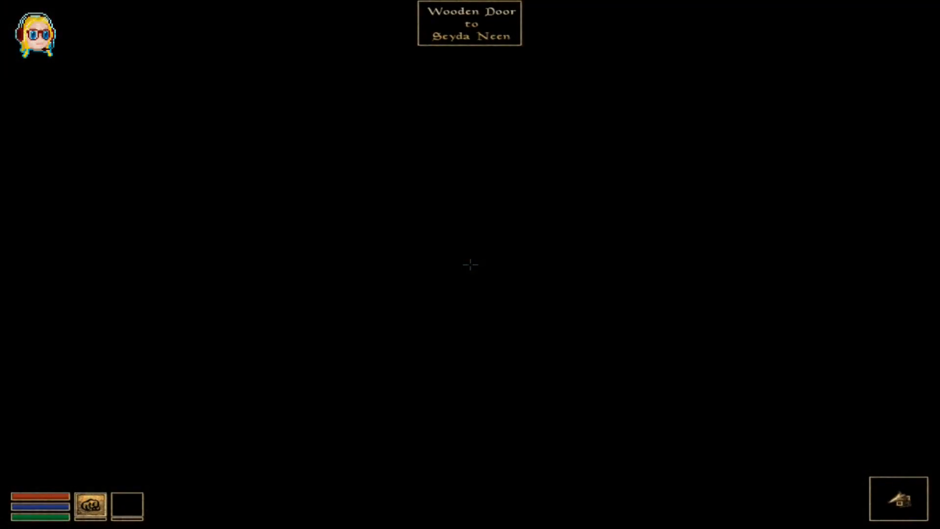
pyautogui.click(469, 265)
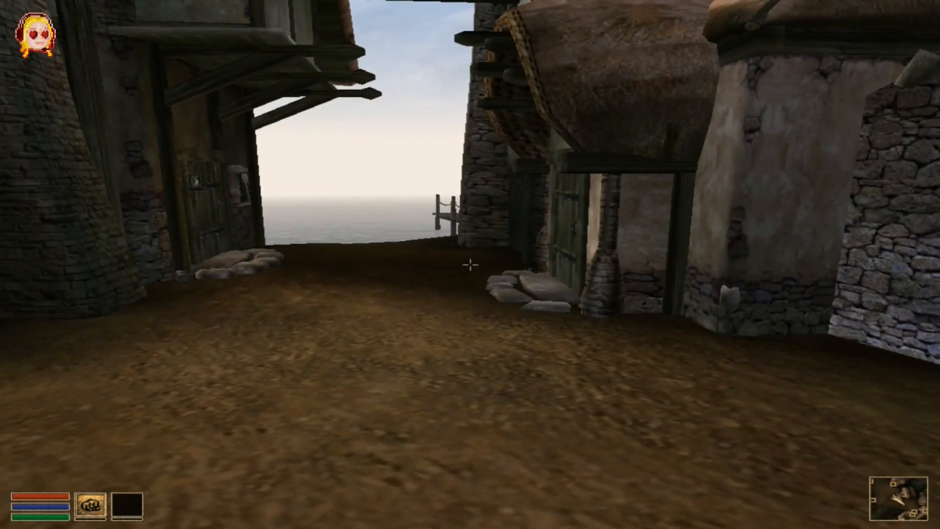
pyautogui.press('Escape')
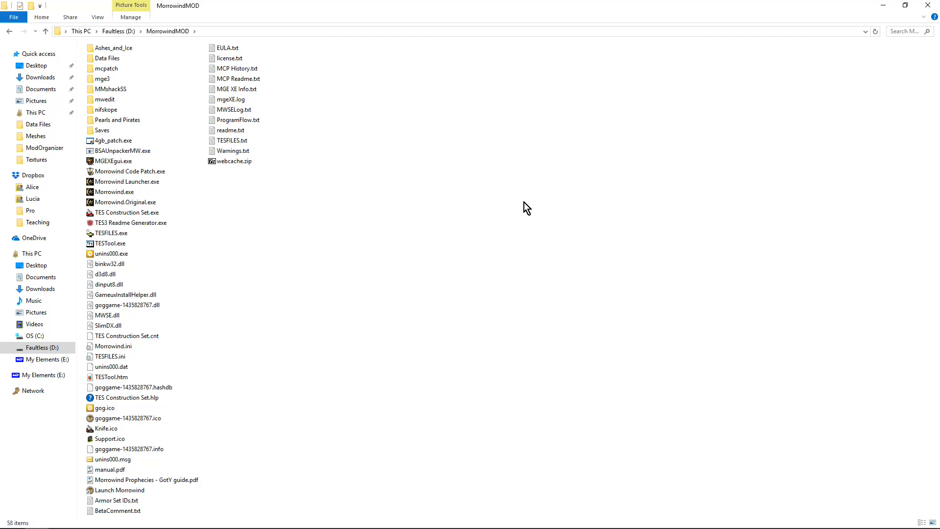
pyautogui.moveTo(411, 183)
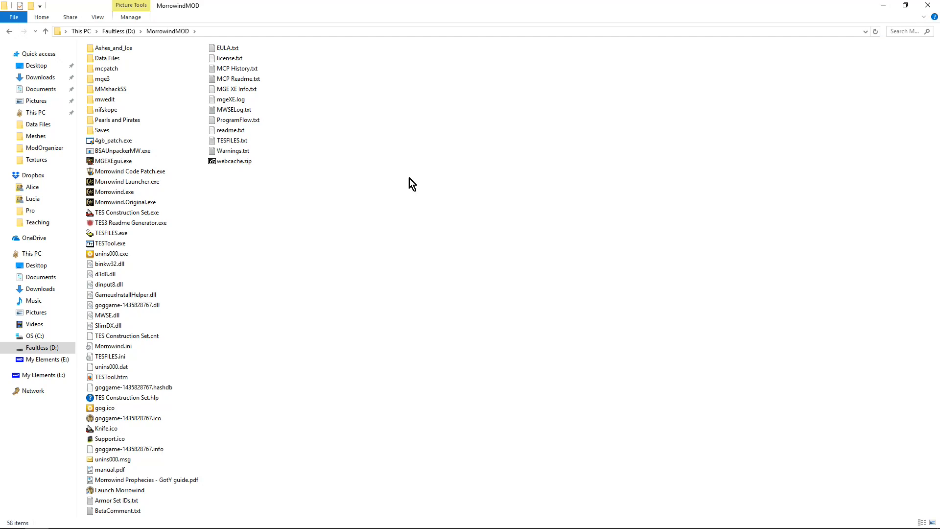
pyautogui.moveTo(306, 161)
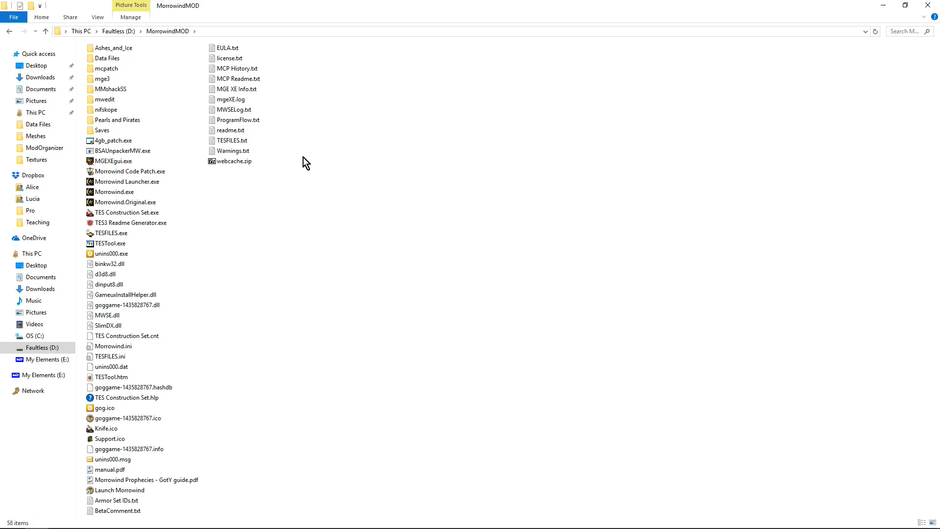
# - Select Warnings.txt in the MorrowindMOD folder
pyautogui.click(234, 150)
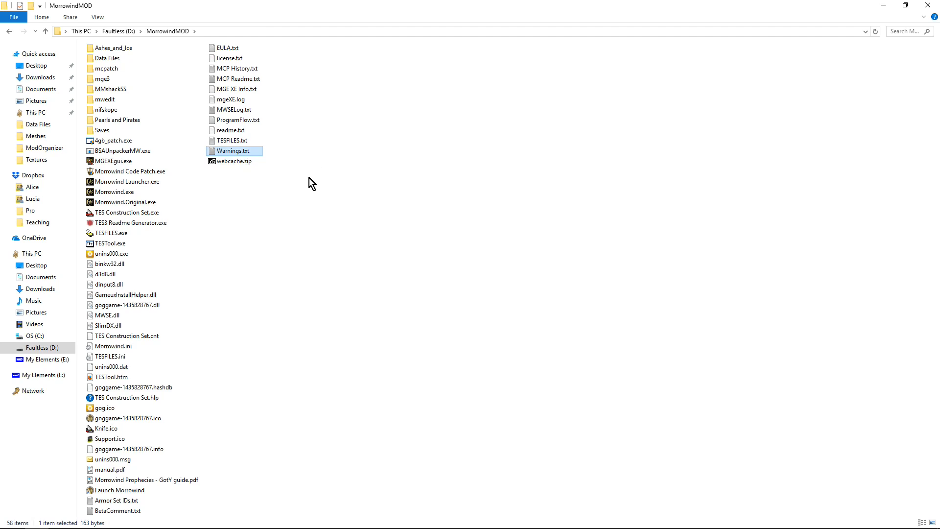
# - Open Warnings.txt in Notepad, read its three texture warnings, and close it
pyautogui.doubleClick(233, 151)
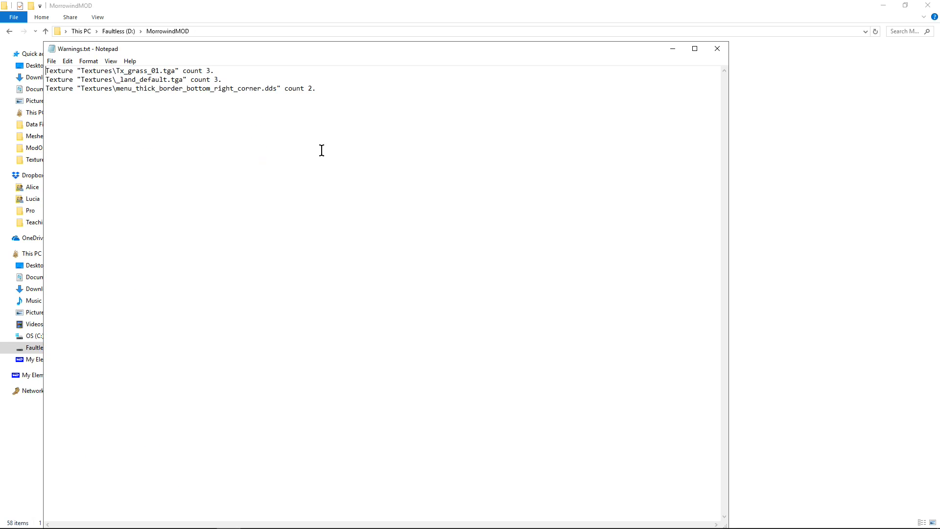
pyautogui.moveTo(45, 79); pyautogui.dragTo(315, 88)
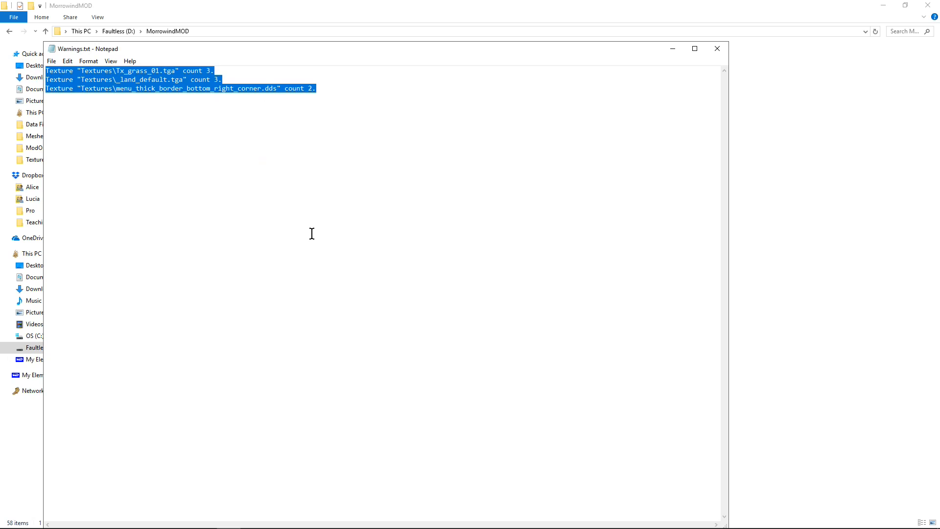
pyautogui.click(139, 131)
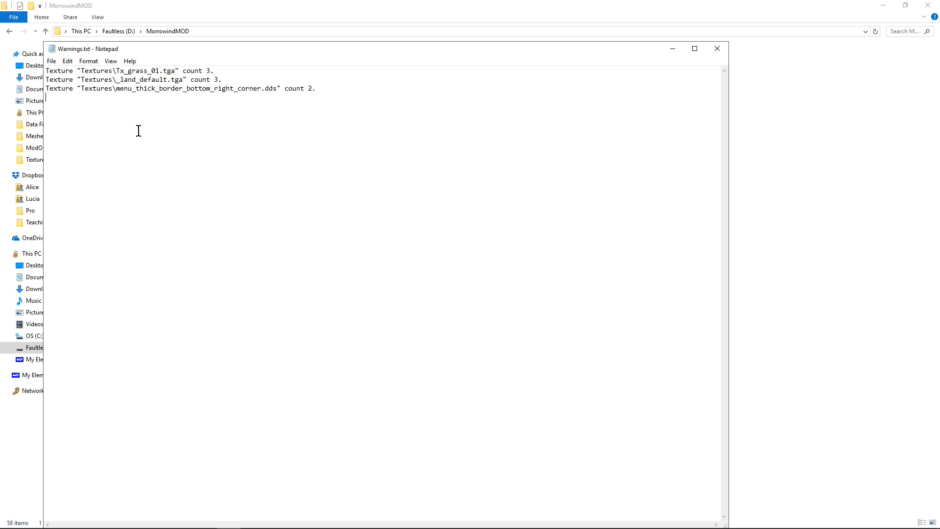
pyautogui.moveTo(110, 112)
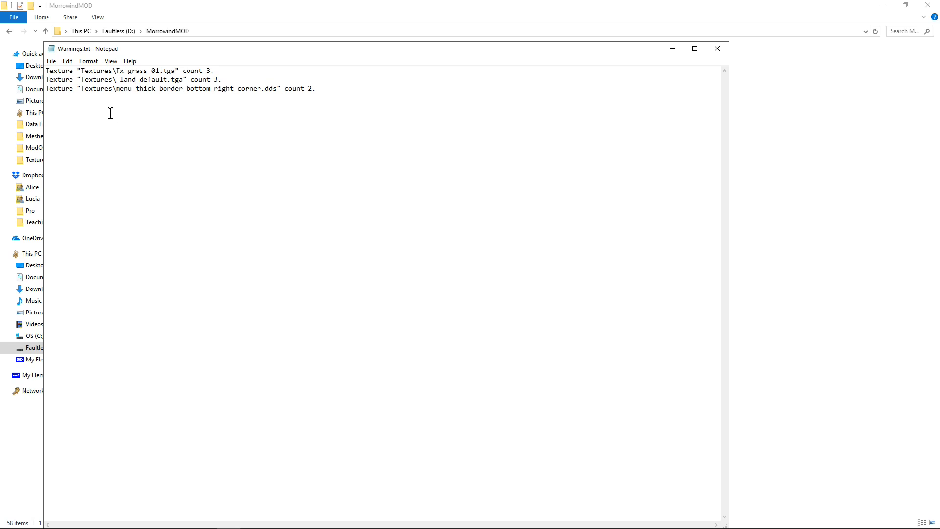
pyautogui.moveTo(300, 241)
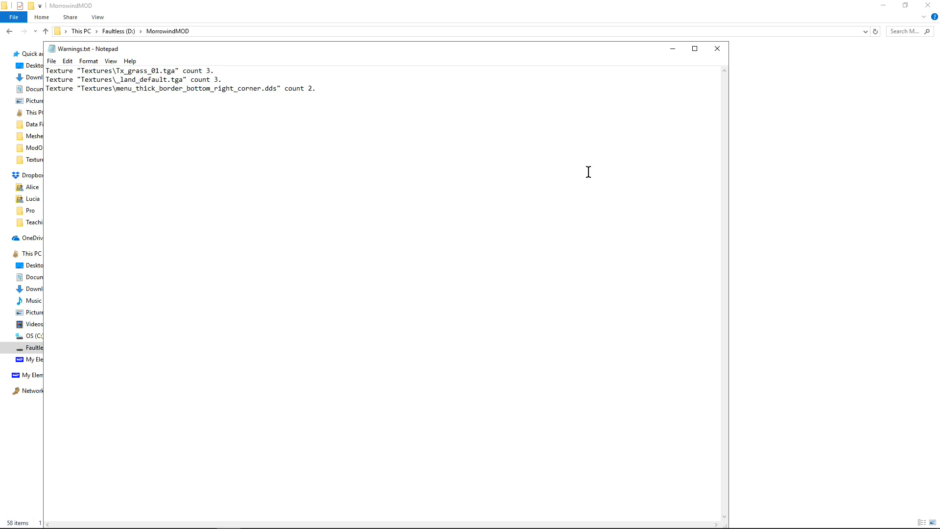
pyautogui.moveTo(575, 232)
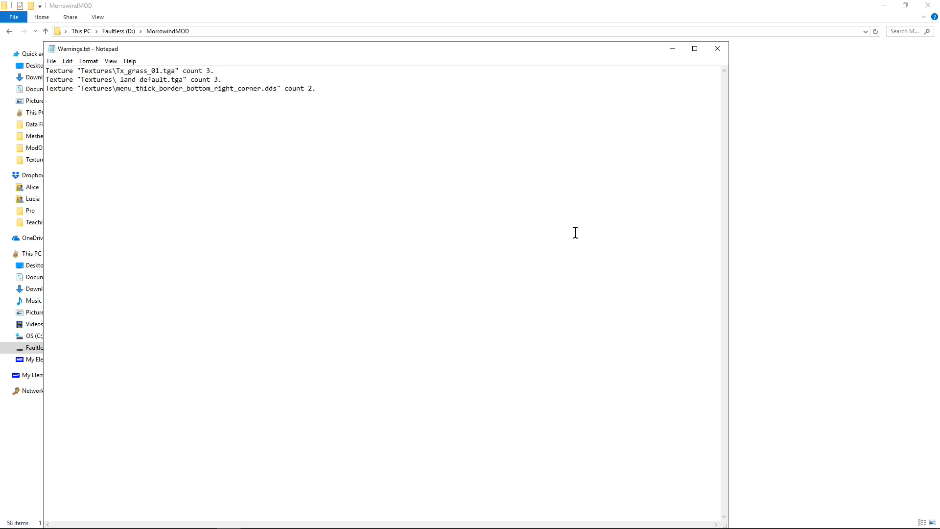
pyautogui.moveTo(718, 69)
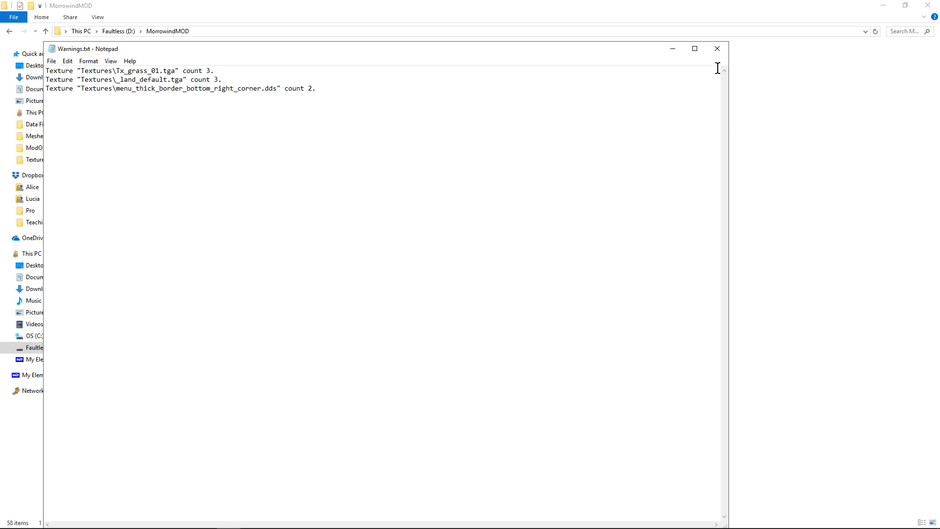
pyautogui.moveTo(725, 67)
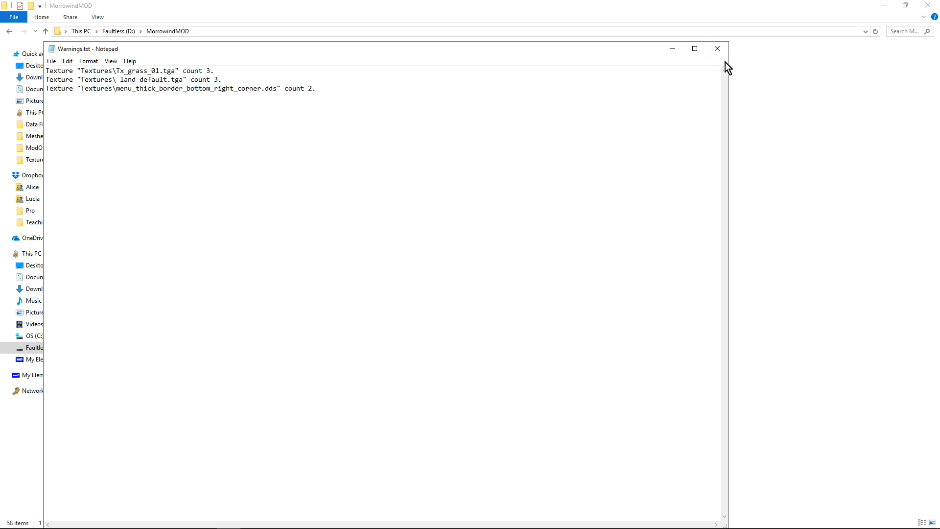
pyautogui.moveTo(718, 52)
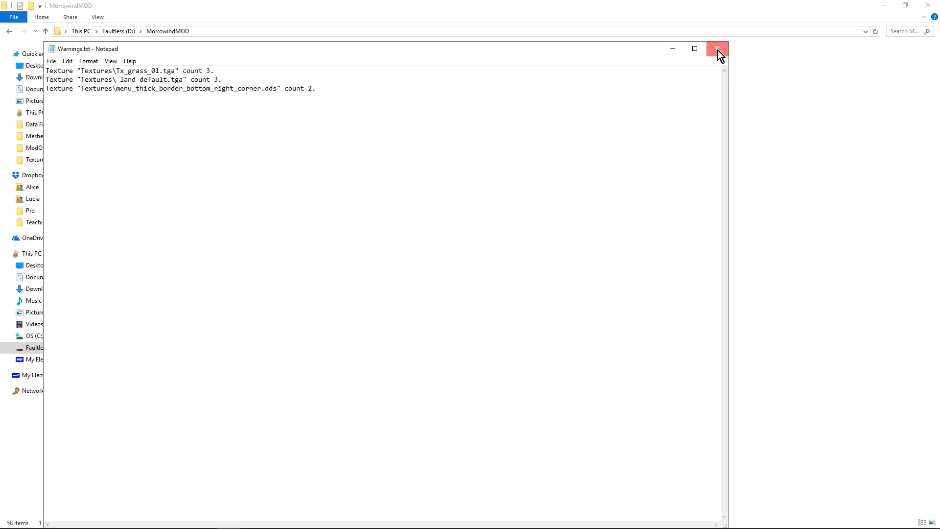
pyautogui.click(717, 49)
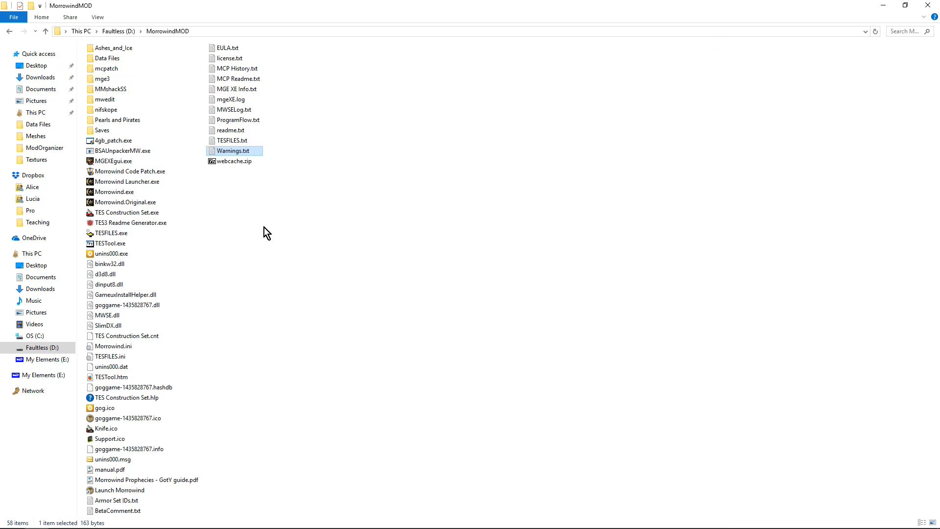
pyautogui.moveTo(173, 474)
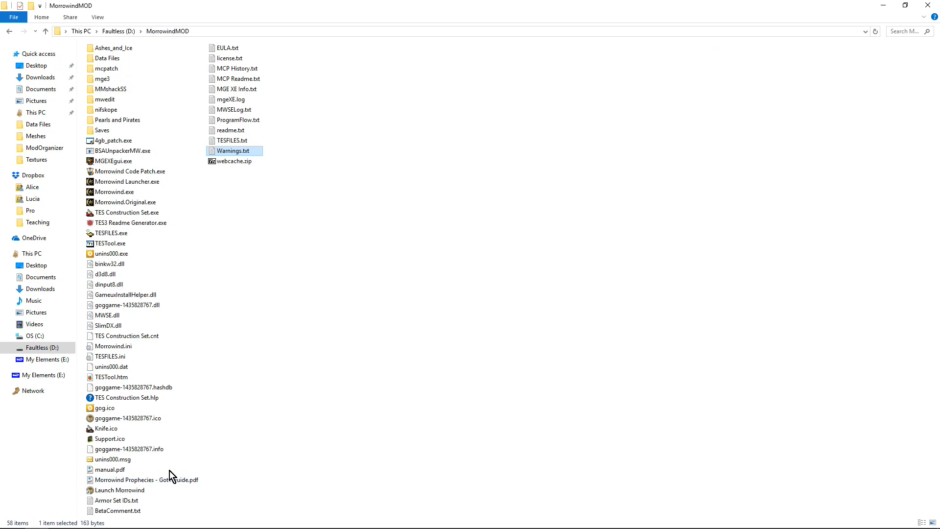
# - Open BetaComment.txt in Notepad to show the five logged beta comments
pyautogui.click(118, 510)
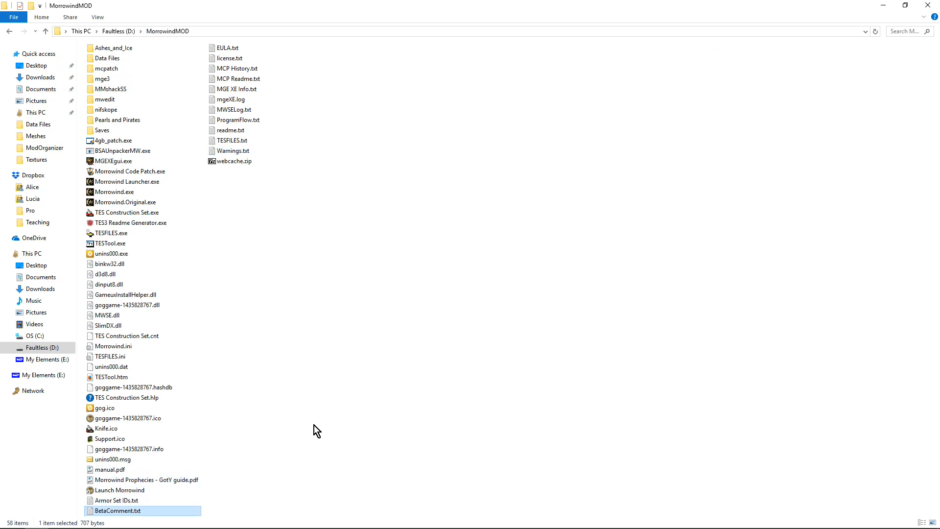
pyautogui.doubleClick(109, 509)
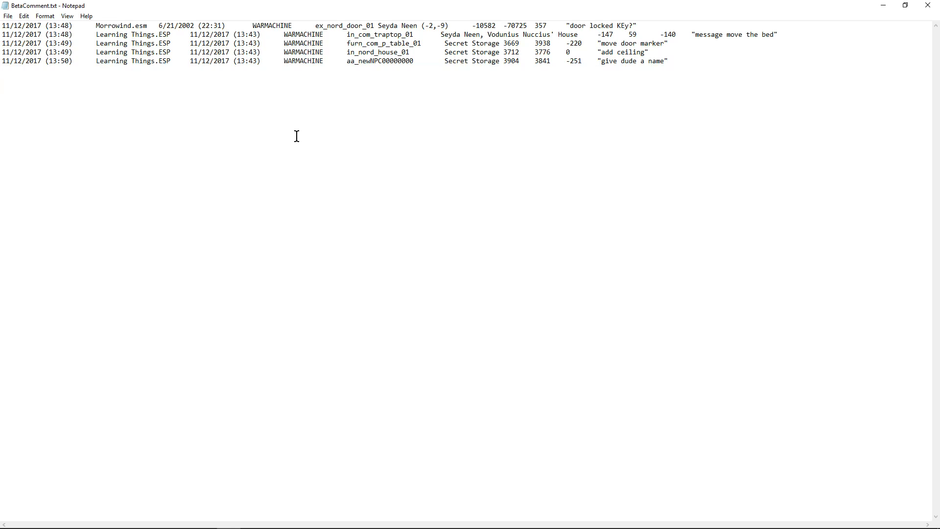
pyautogui.press('Enter')
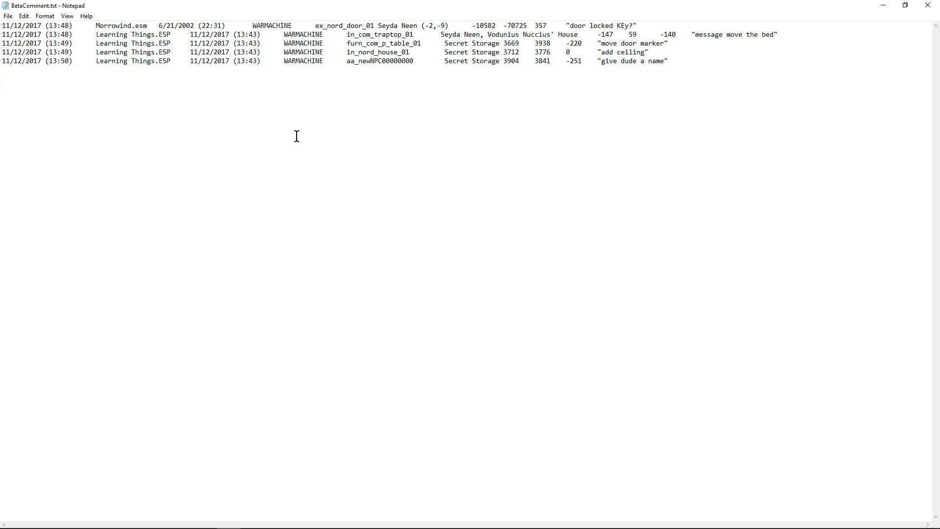
pyautogui.press('Enter')
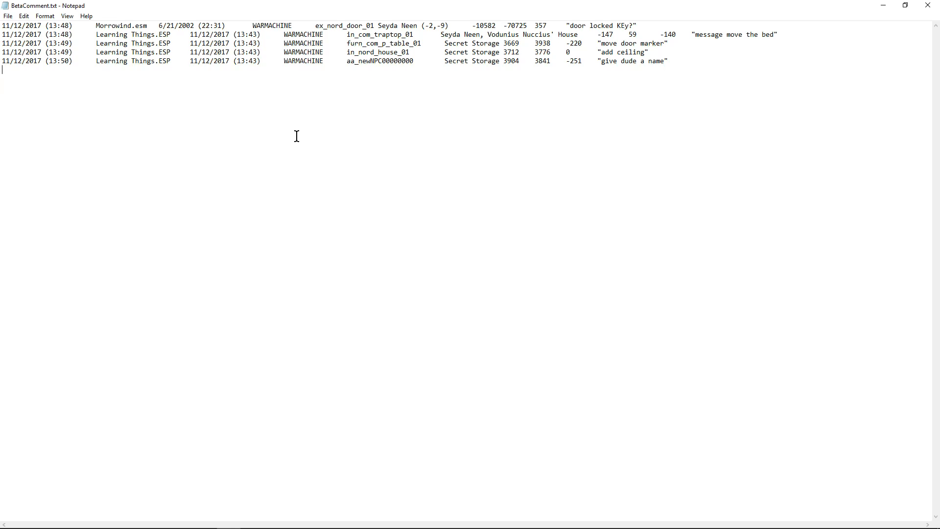